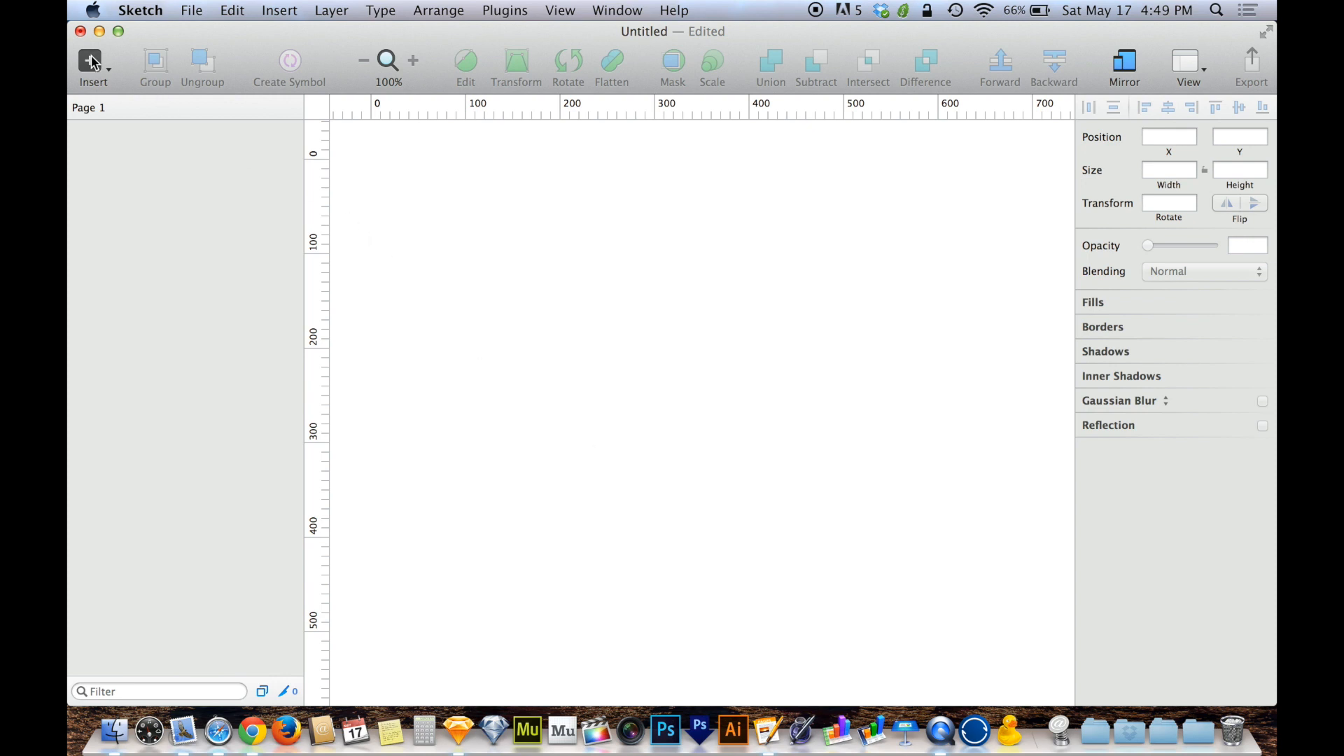
Show the Insert menu listing vector, shapes, text and artboard tools.
{"action": "left_click", "coordinate": [92, 64]}
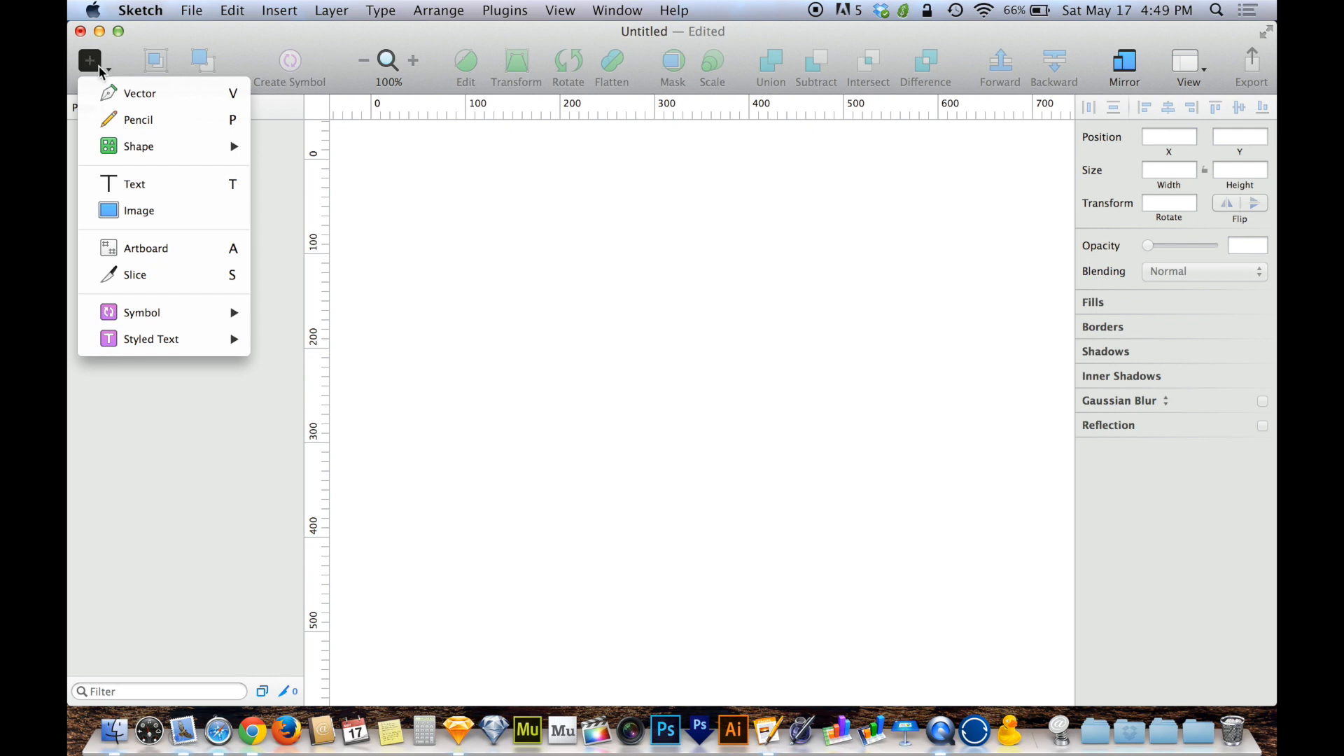
{"action": "mouse_move", "coordinate": [171, 120]}
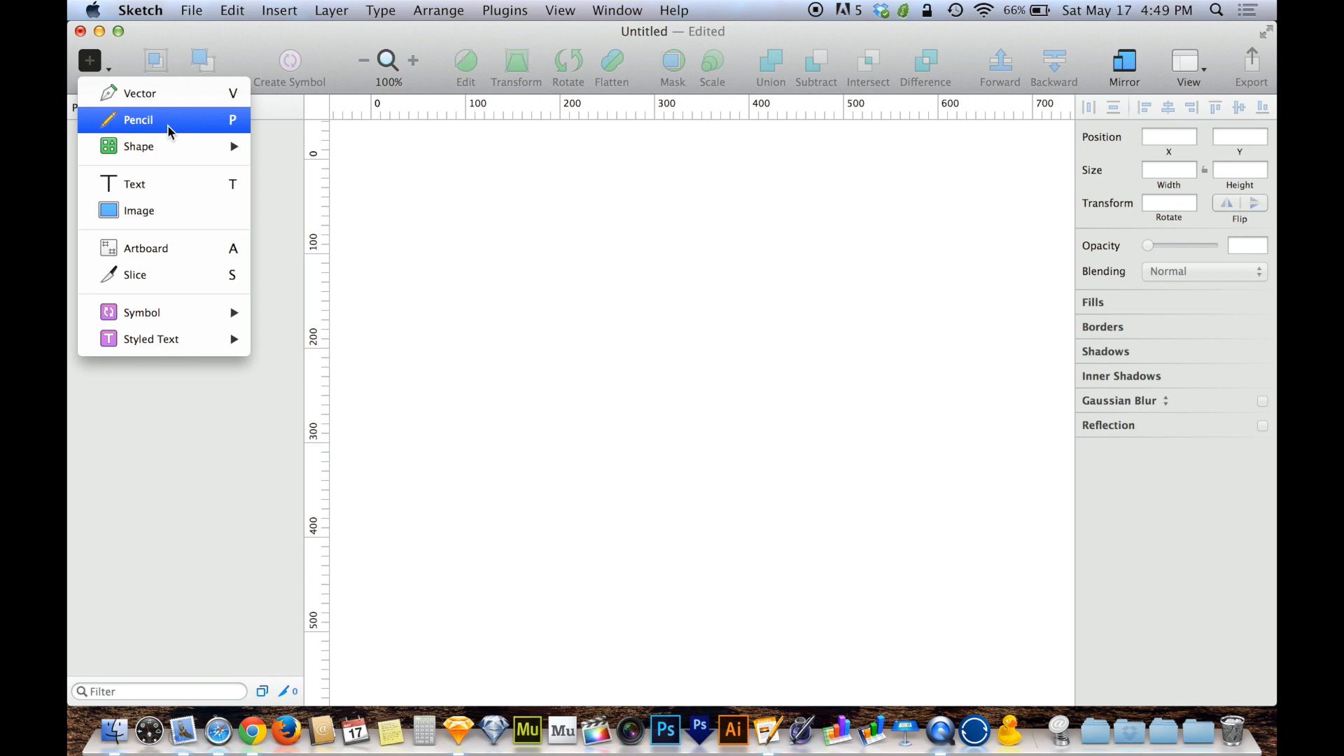
{"action": "left_click", "coordinate": [139, 120]}
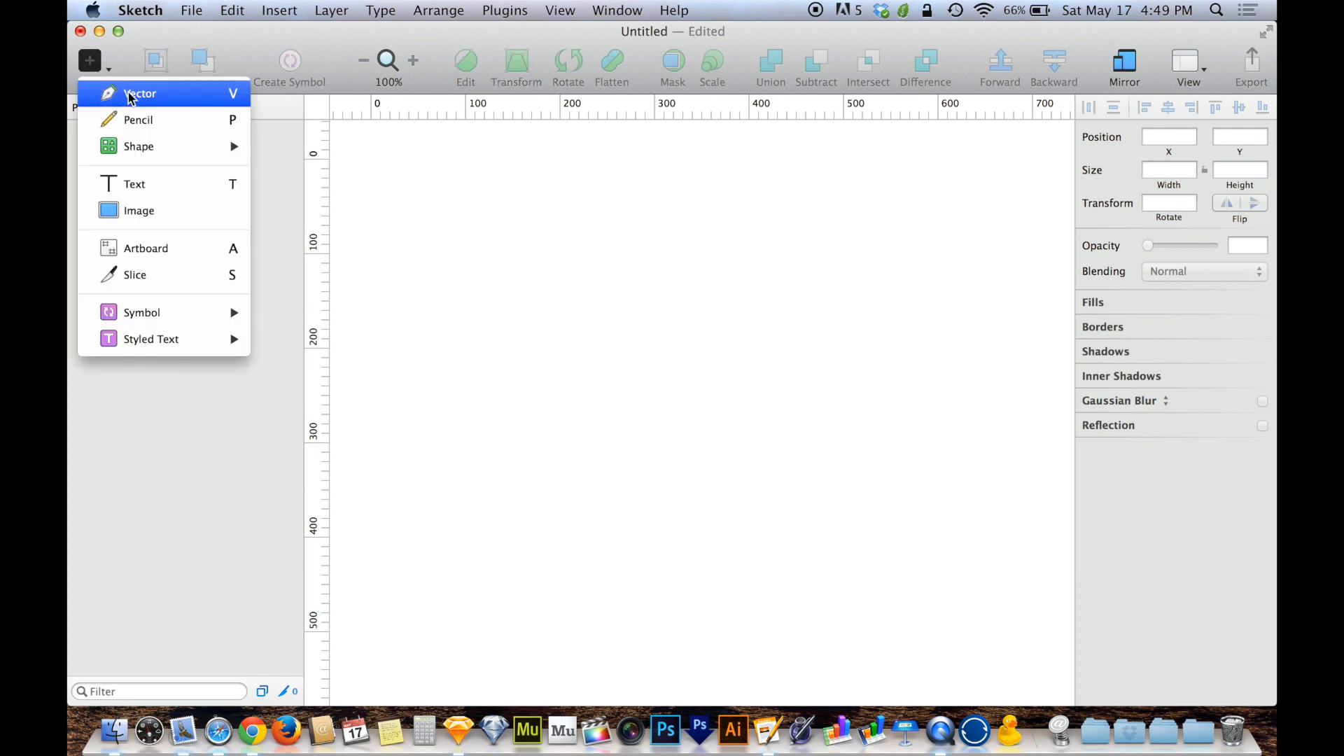
{"action": "mouse_move", "coordinate": [178, 96]}
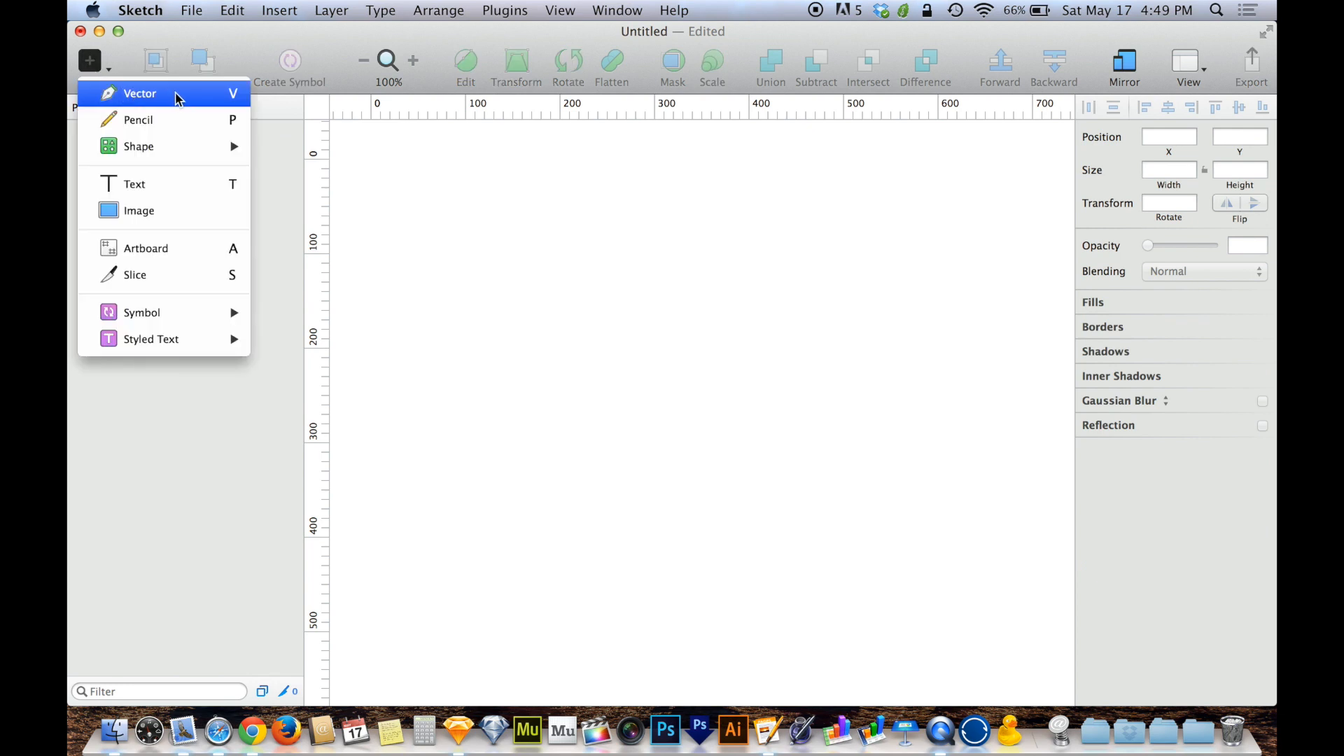
Start a vector path with a straight corner point and a smooth lower-left bend.
{"action": "left_click", "coordinate": [140, 93]}
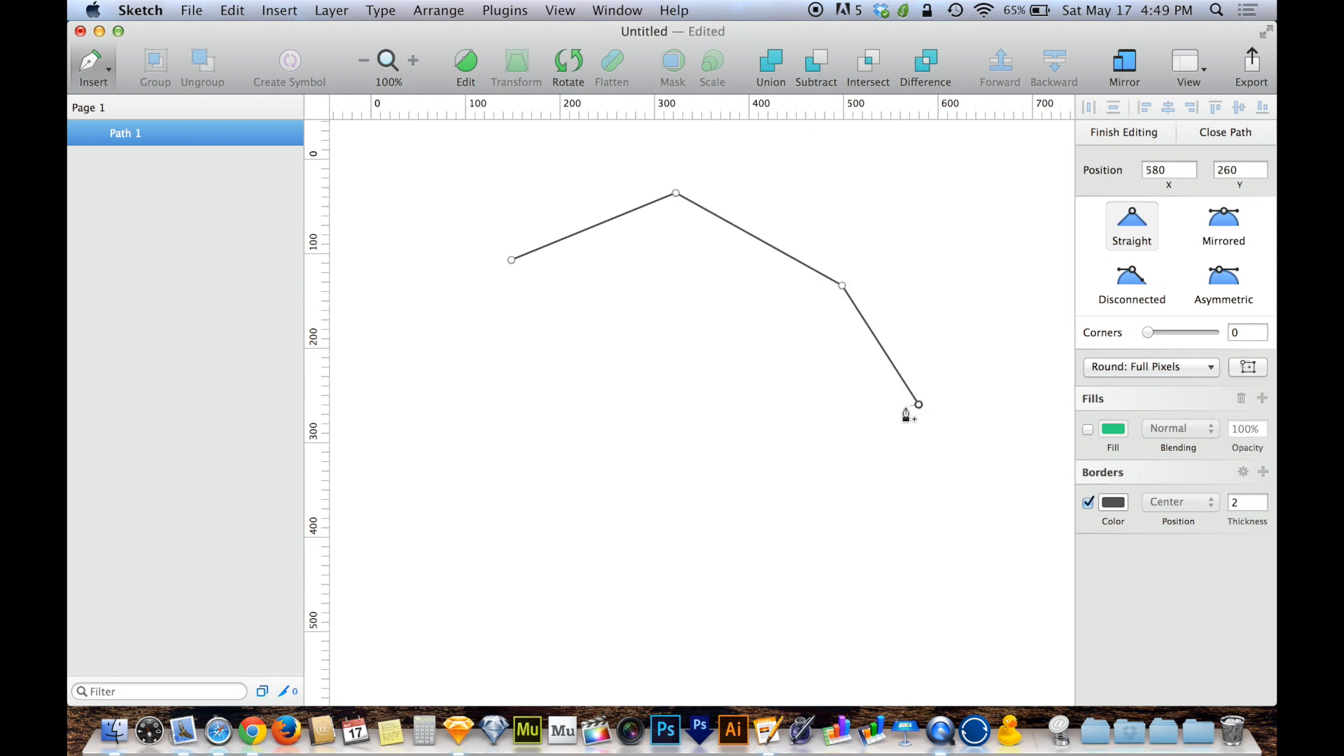
{"action": "left_click", "coordinate": [789, 441]}
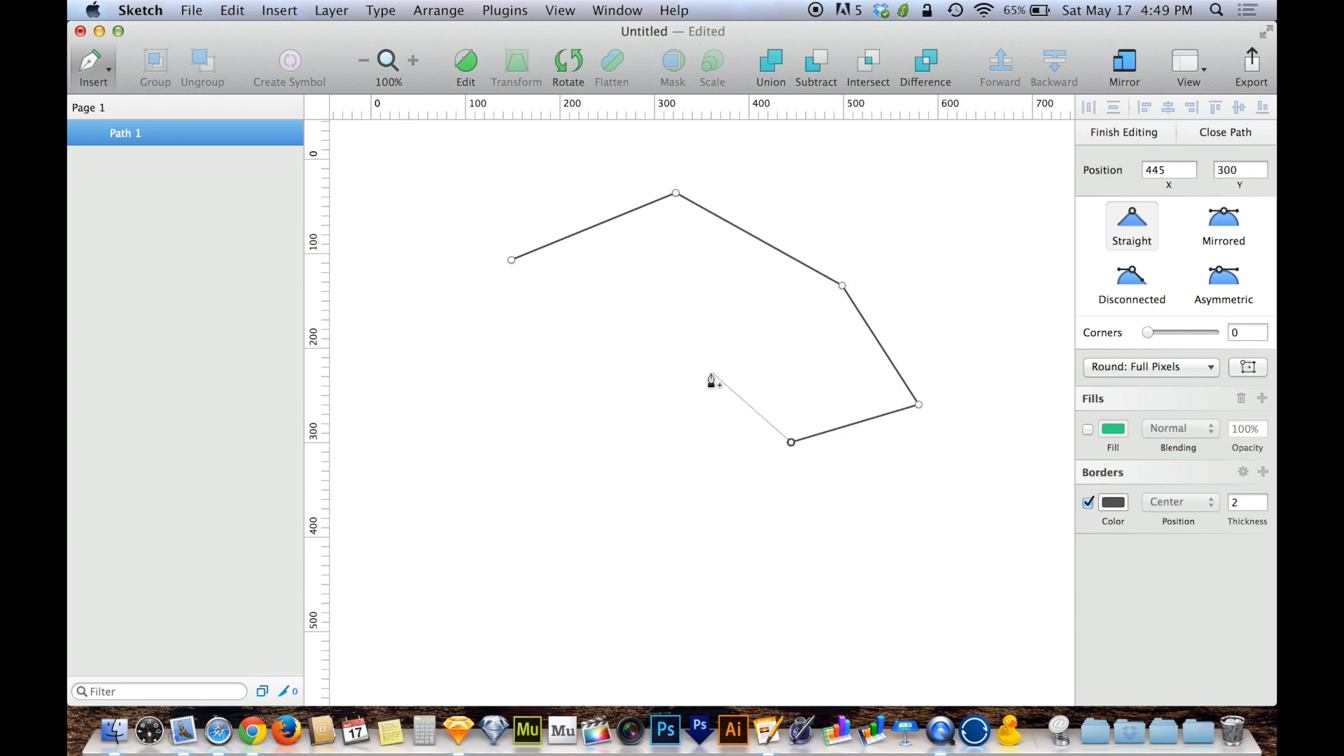
{"action": "mouse_move", "coordinate": [710, 414]}
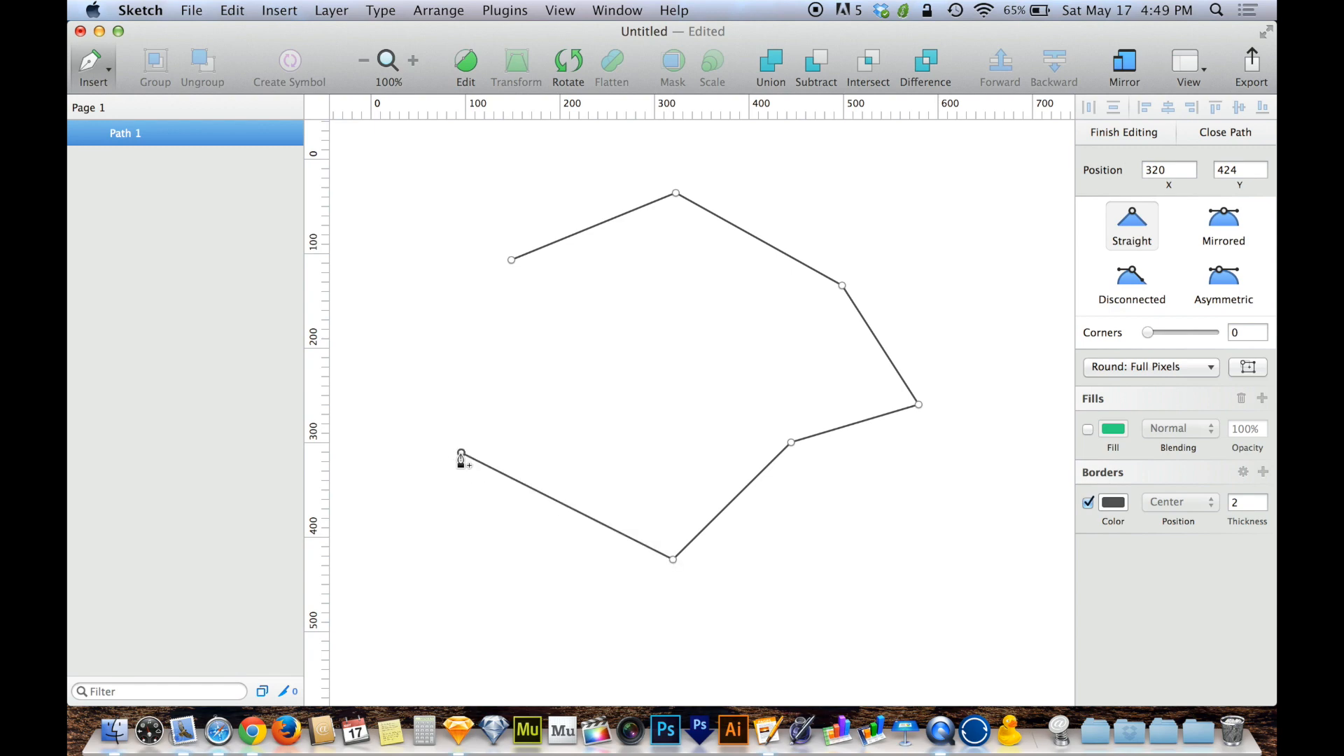
{"action": "left_click_drag", "start_coordinate": [460, 452], "coordinate": [420, 349]}
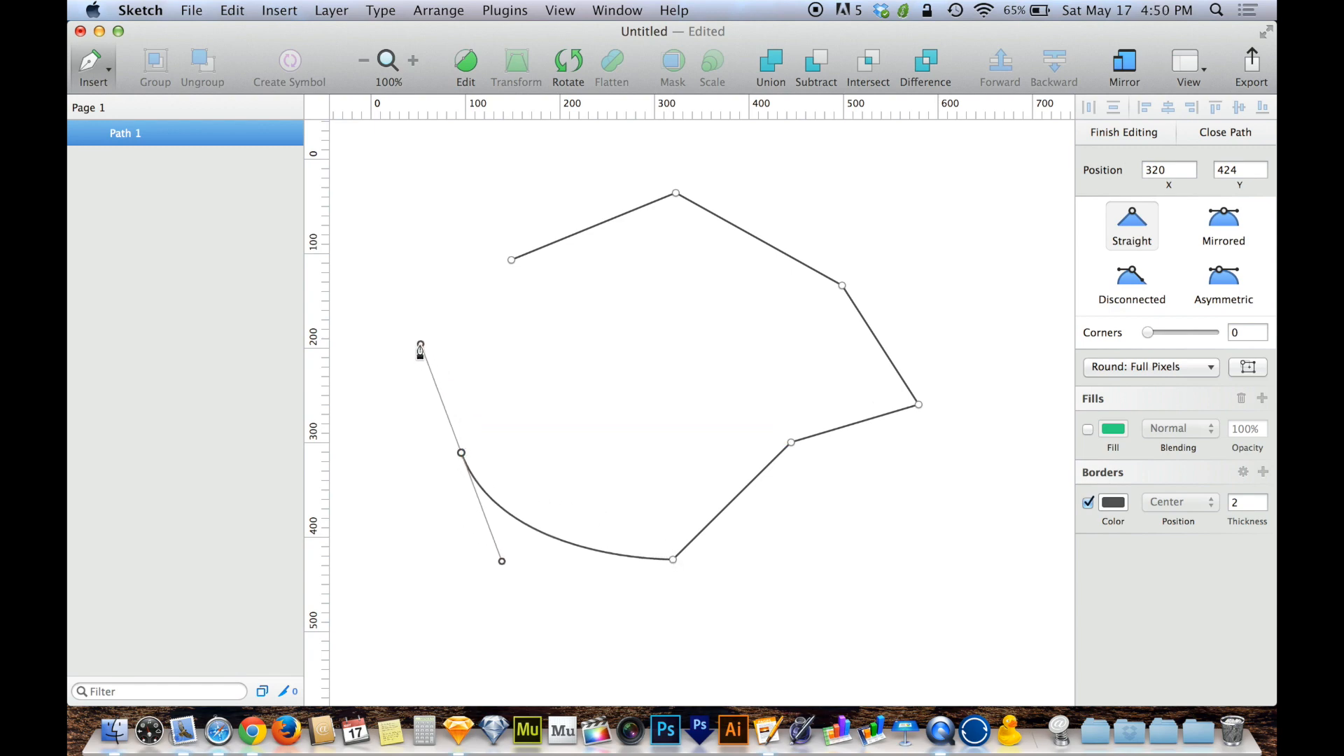
{"action": "left_click_drag", "start_coordinate": [419, 350], "coordinate": [470, 347]}
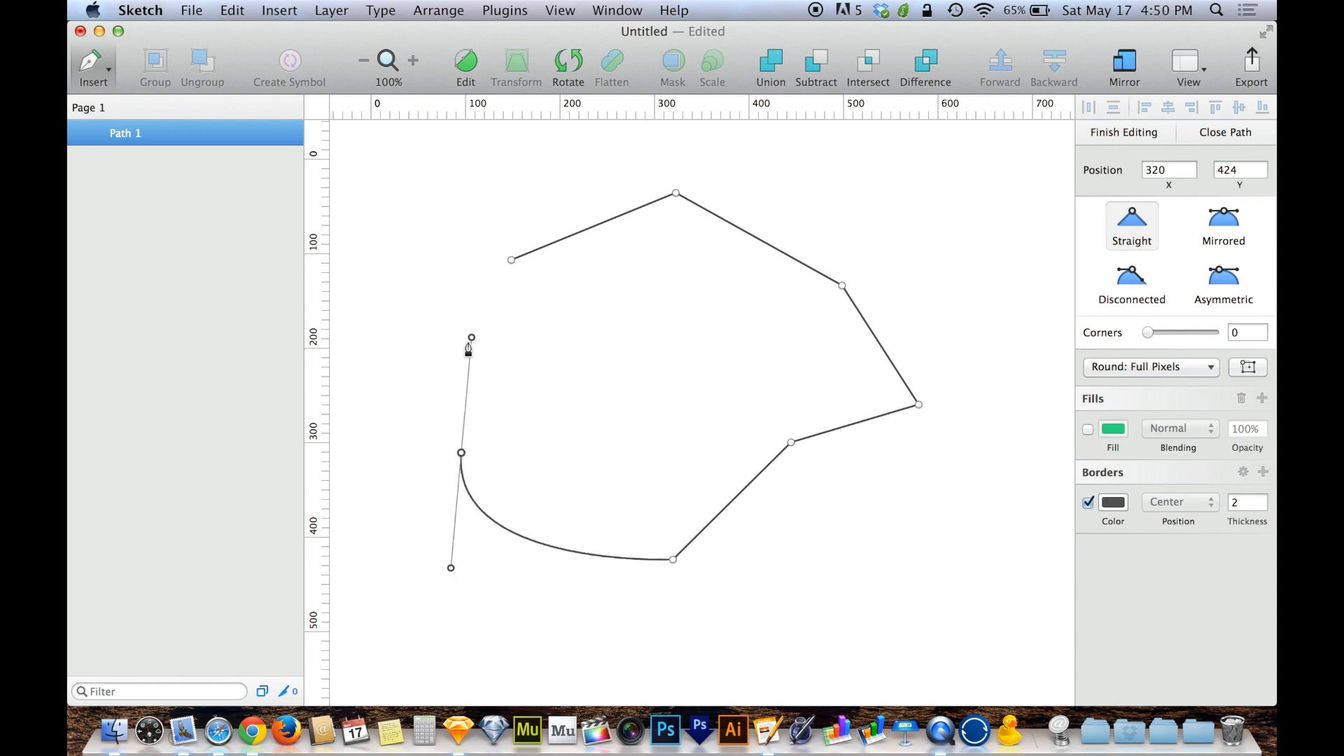
{"action": "left_click_drag", "start_coordinate": [471, 337], "coordinate": [401, 396]}
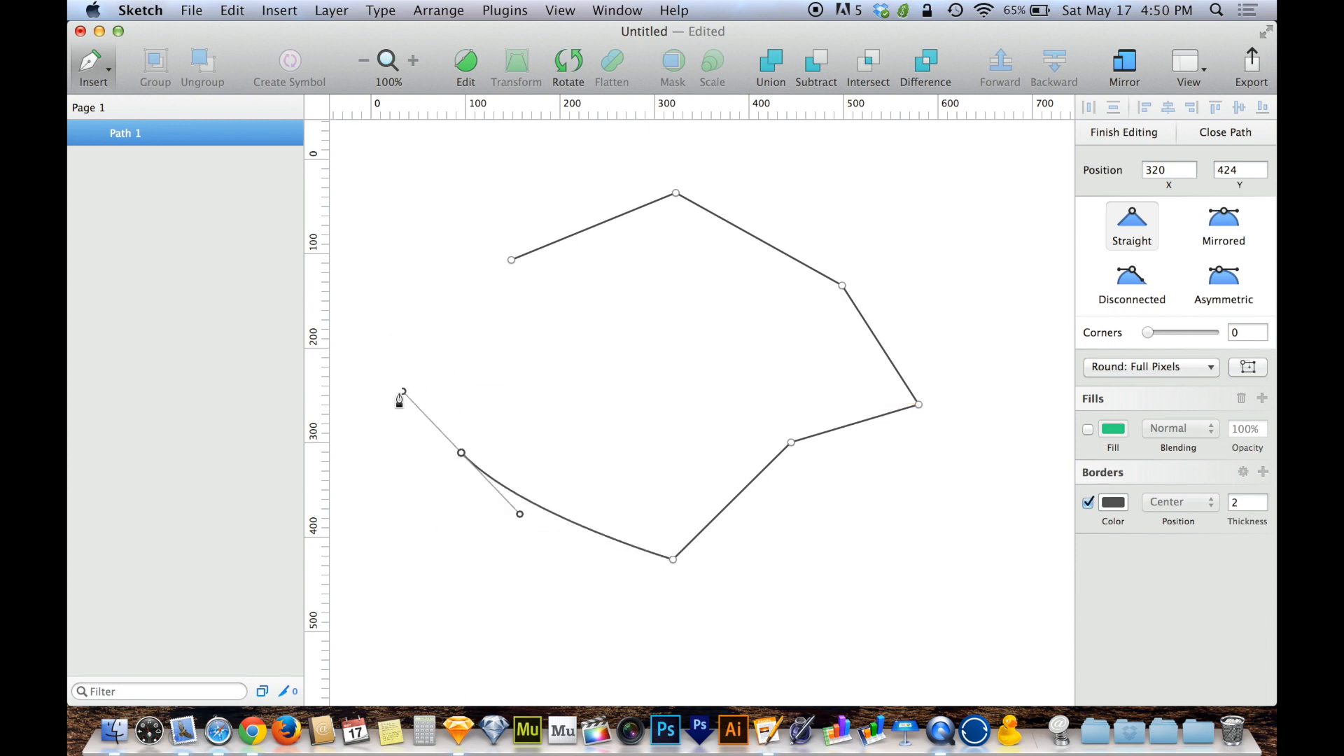
{"action": "left_click_drag", "start_coordinate": [399, 399], "coordinate": [440, 319]}
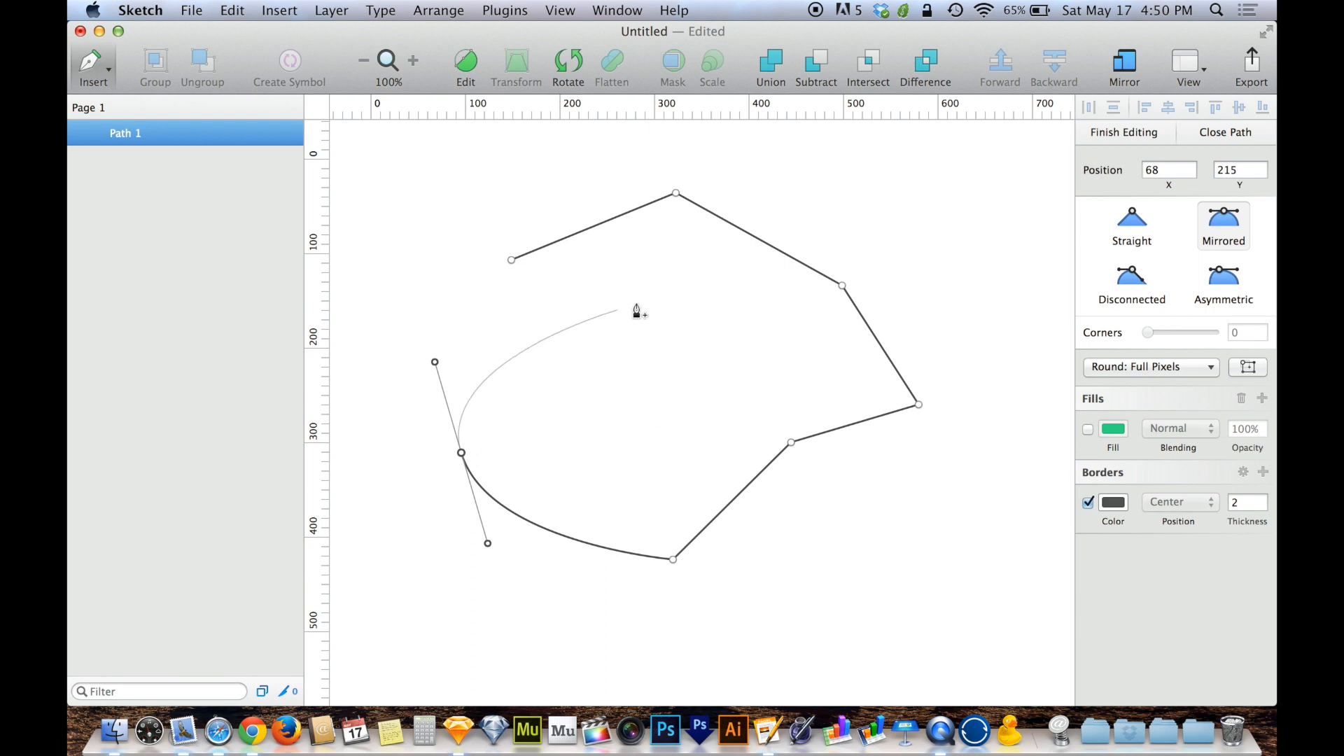
{"action": "mouse_move", "coordinate": [416, 310]}
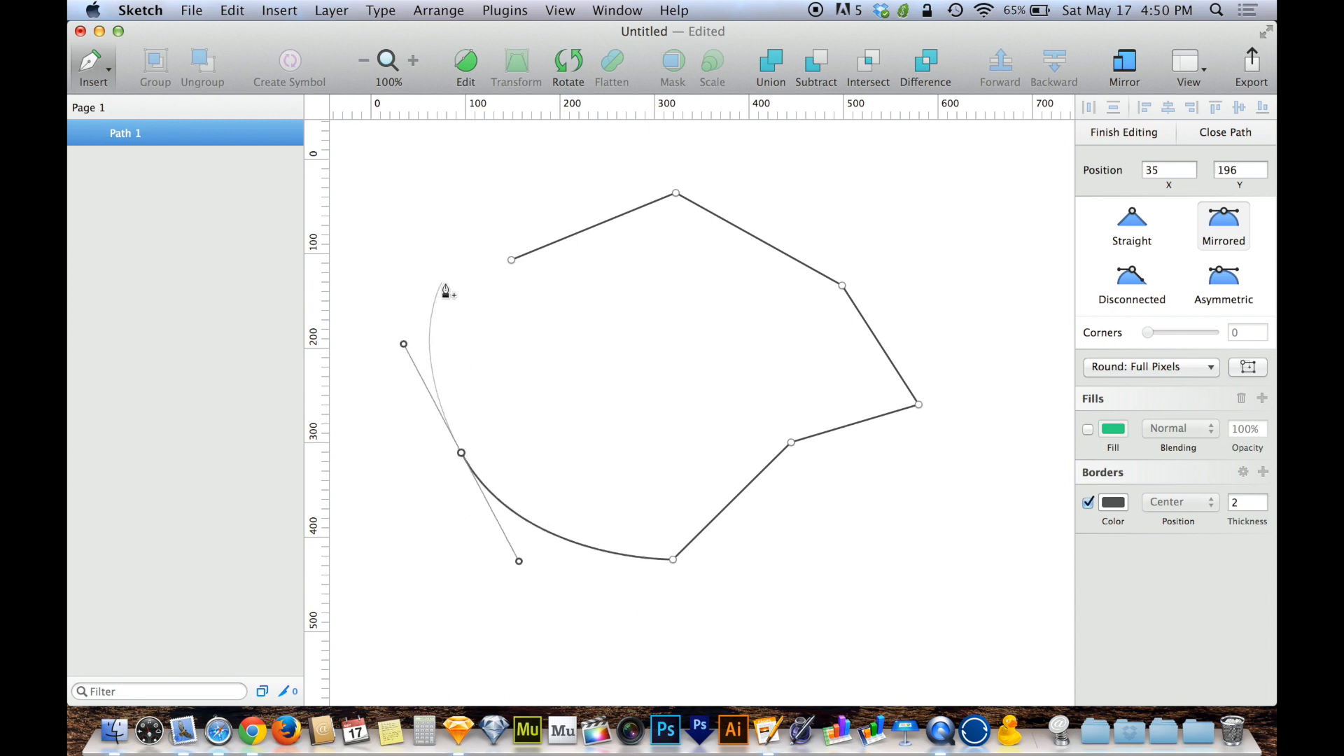
{"action": "mouse_move", "coordinate": [425, 344]}
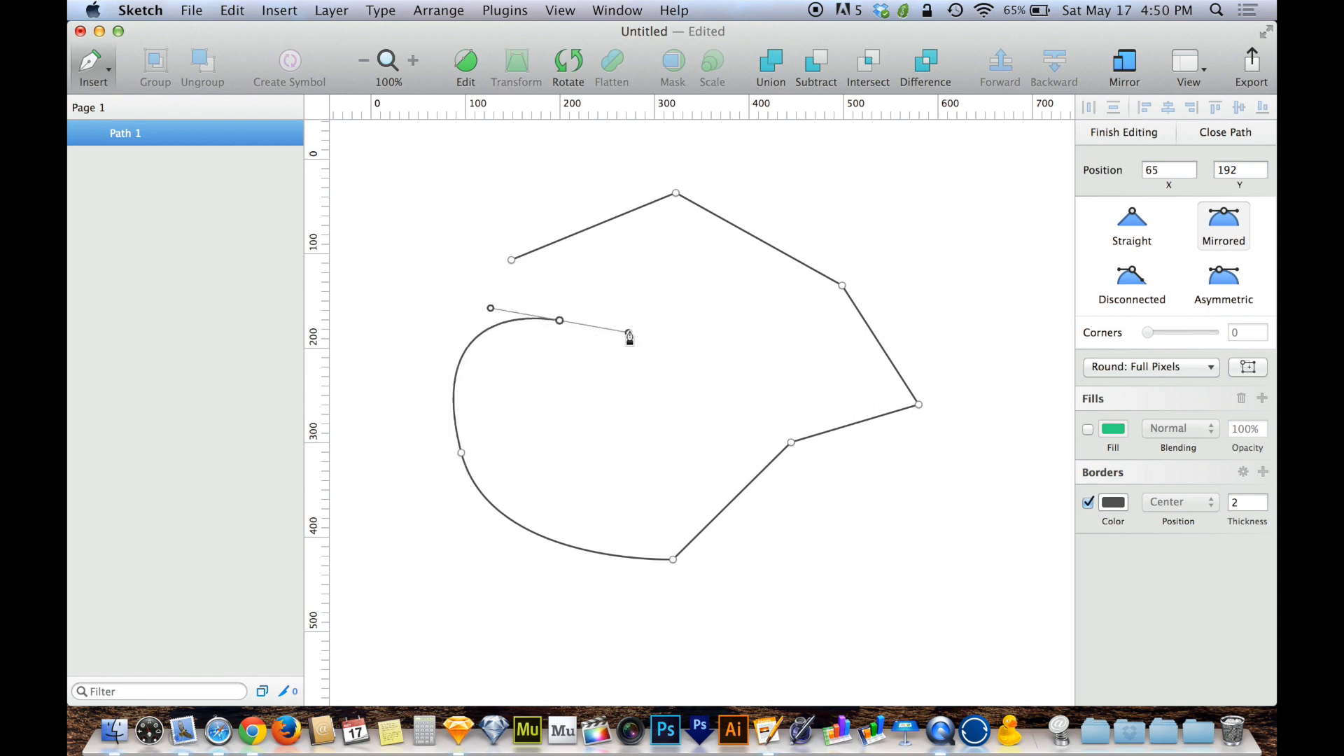
Add a smooth curved point at the top of the hook and shape its handles.
{"action": "left_click_drag", "start_coordinate": [628, 334], "coordinate": [634, 335]}
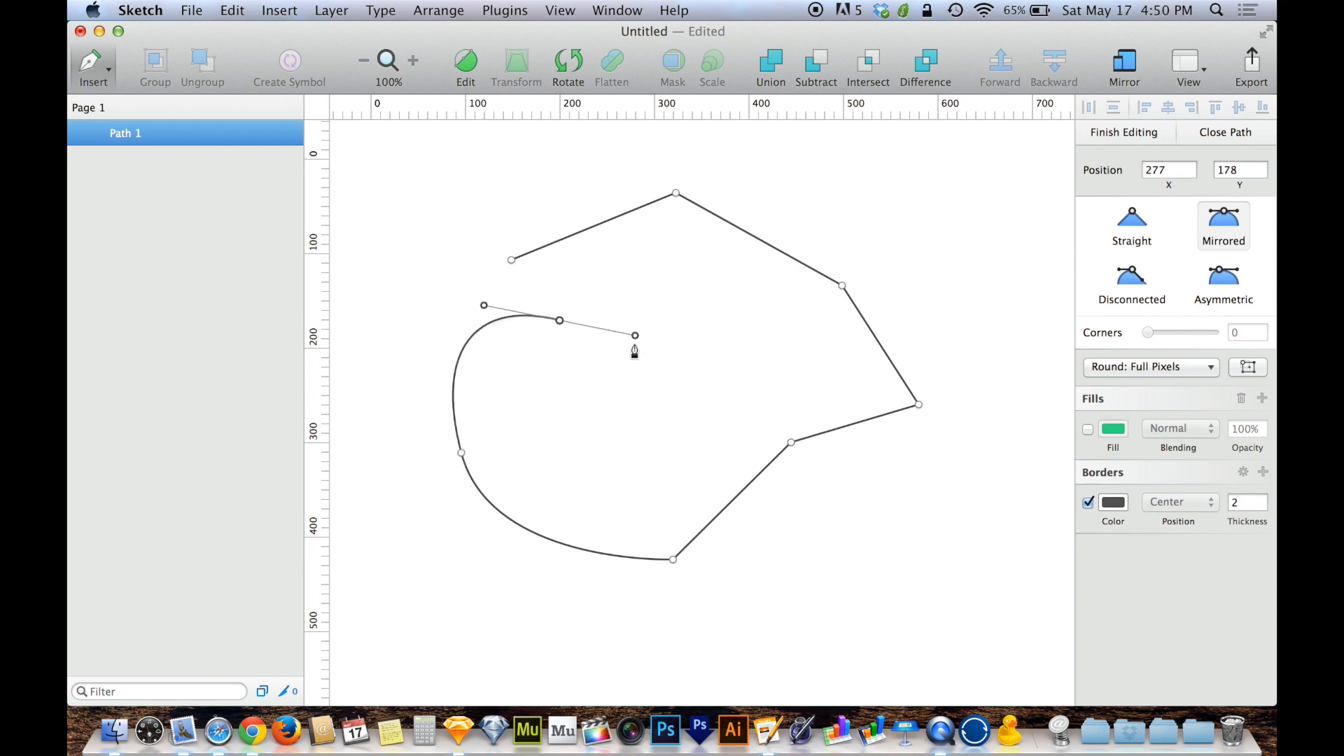
{"action": "left_click_drag", "start_coordinate": [634, 334], "coordinate": [634, 359]}
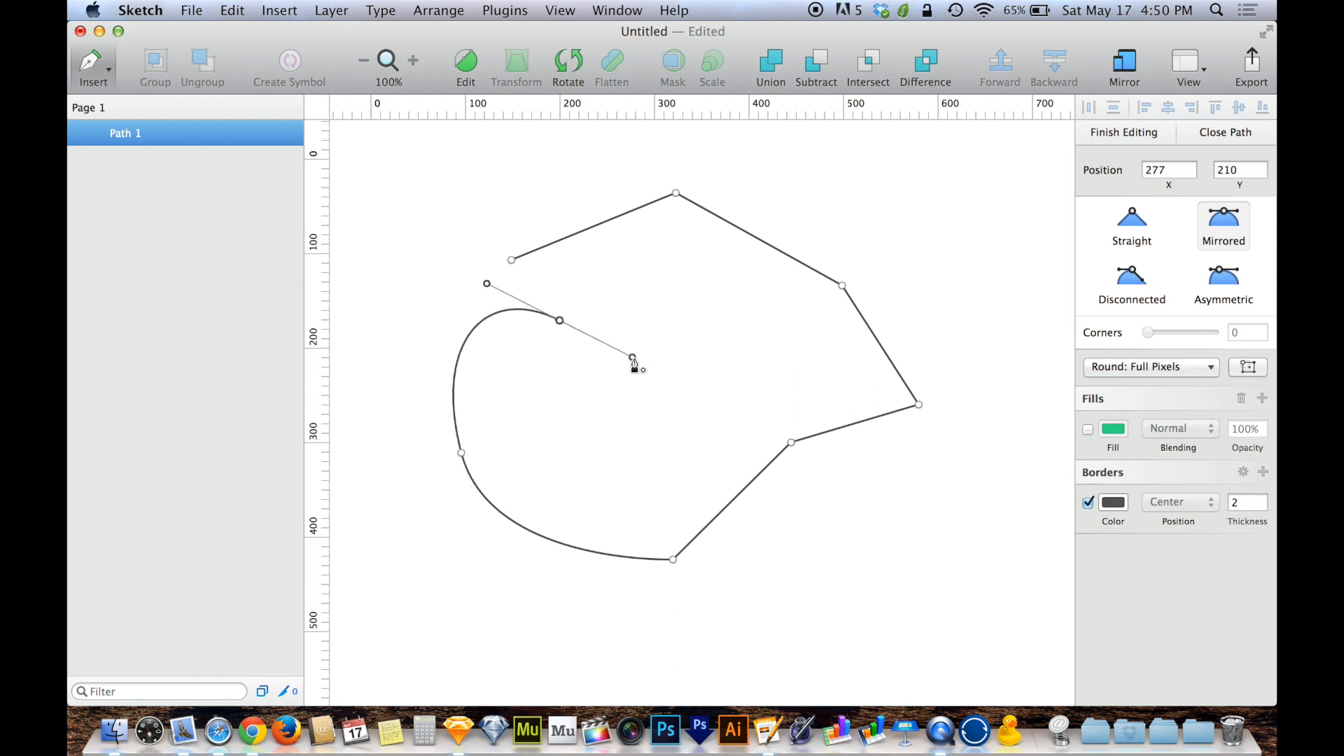
{"action": "left_click_drag", "start_coordinate": [633, 359], "coordinate": [602, 333]}
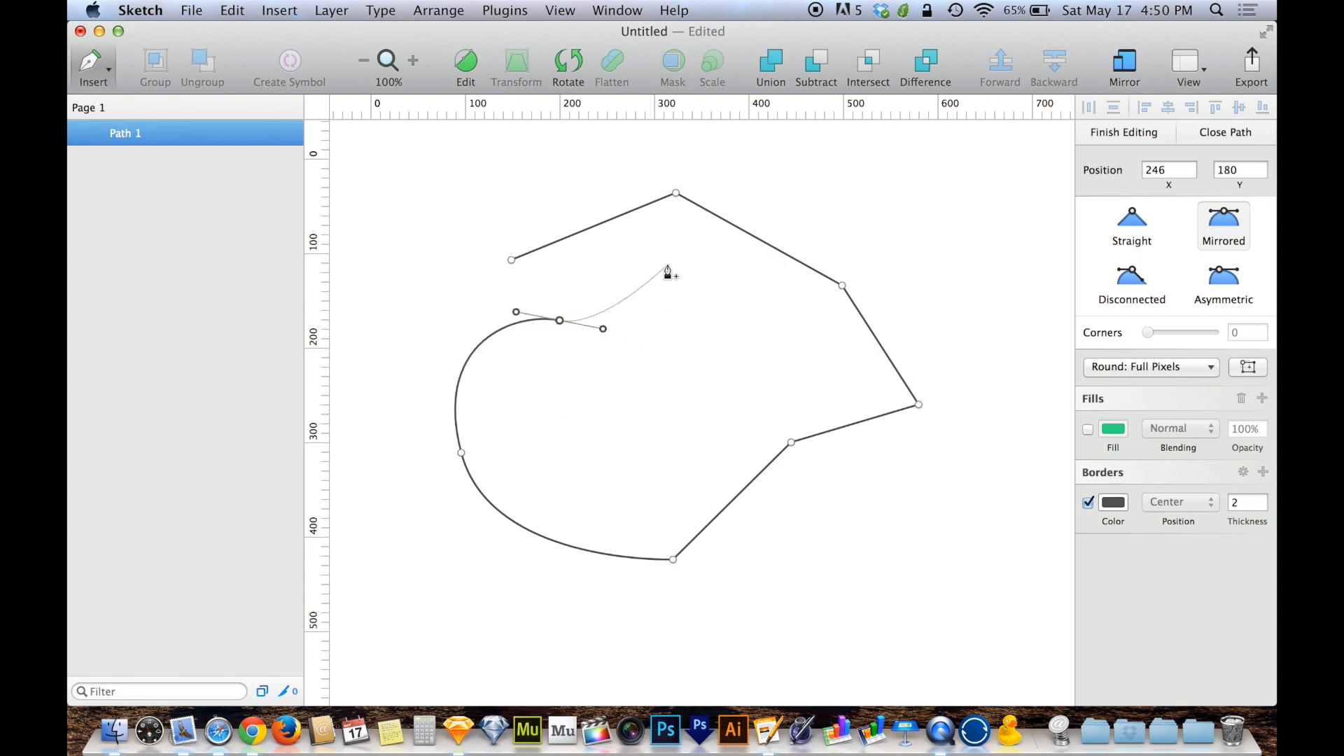
{"action": "mouse_move", "coordinate": [528, 274]}
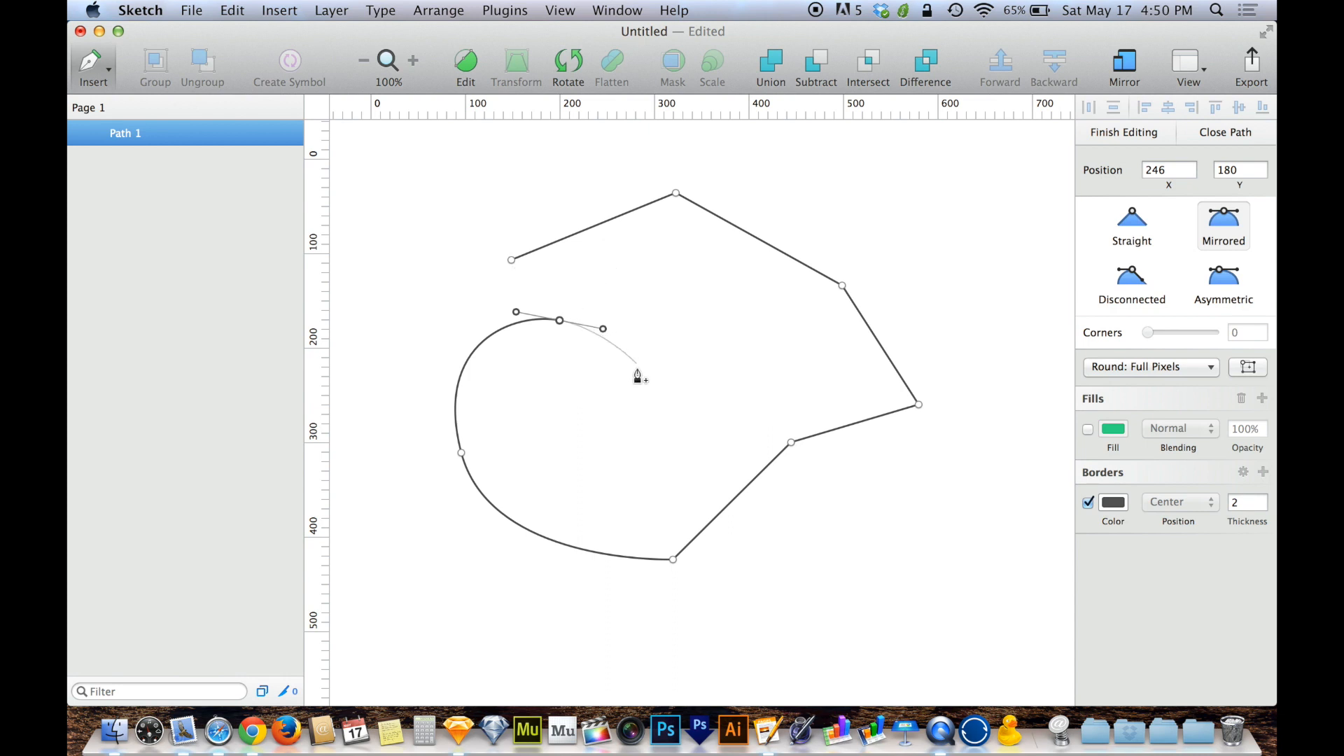
{"action": "left_click", "coordinate": [1123, 132]}
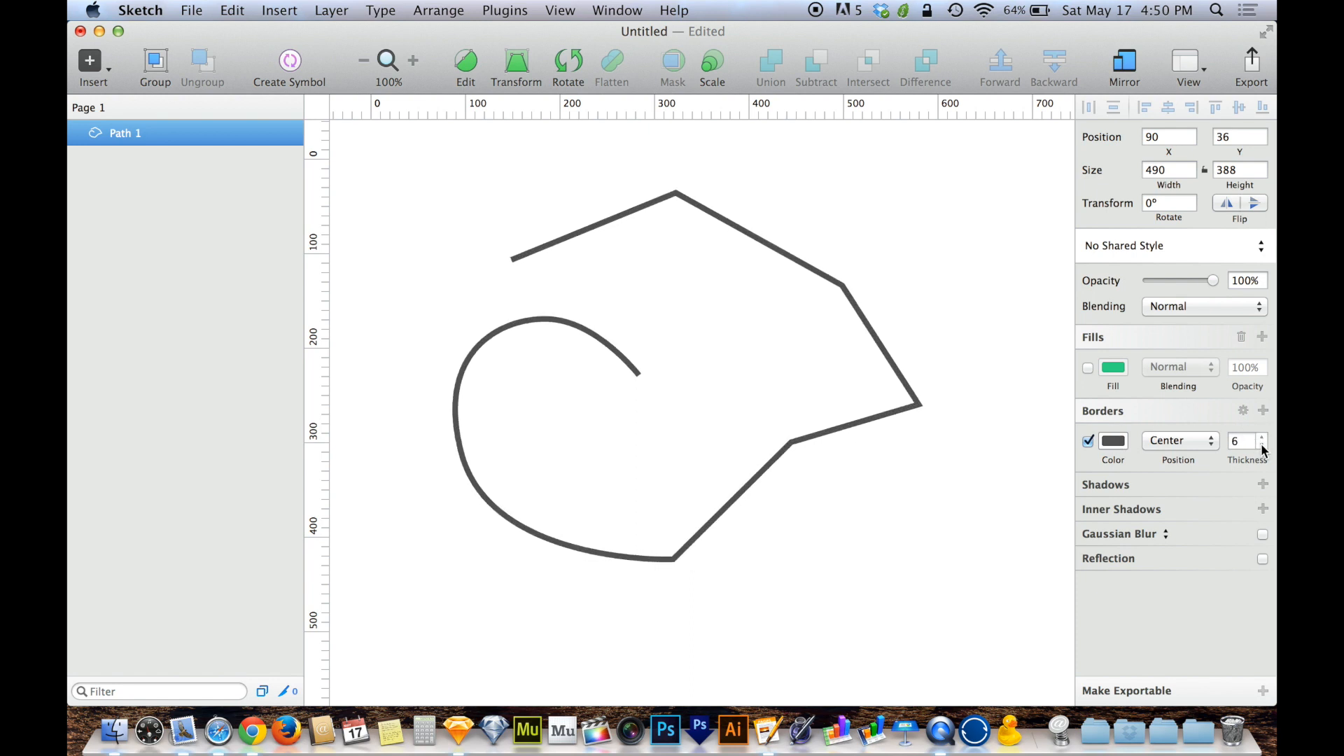
{"action": "left_click", "coordinate": [1262, 437]}
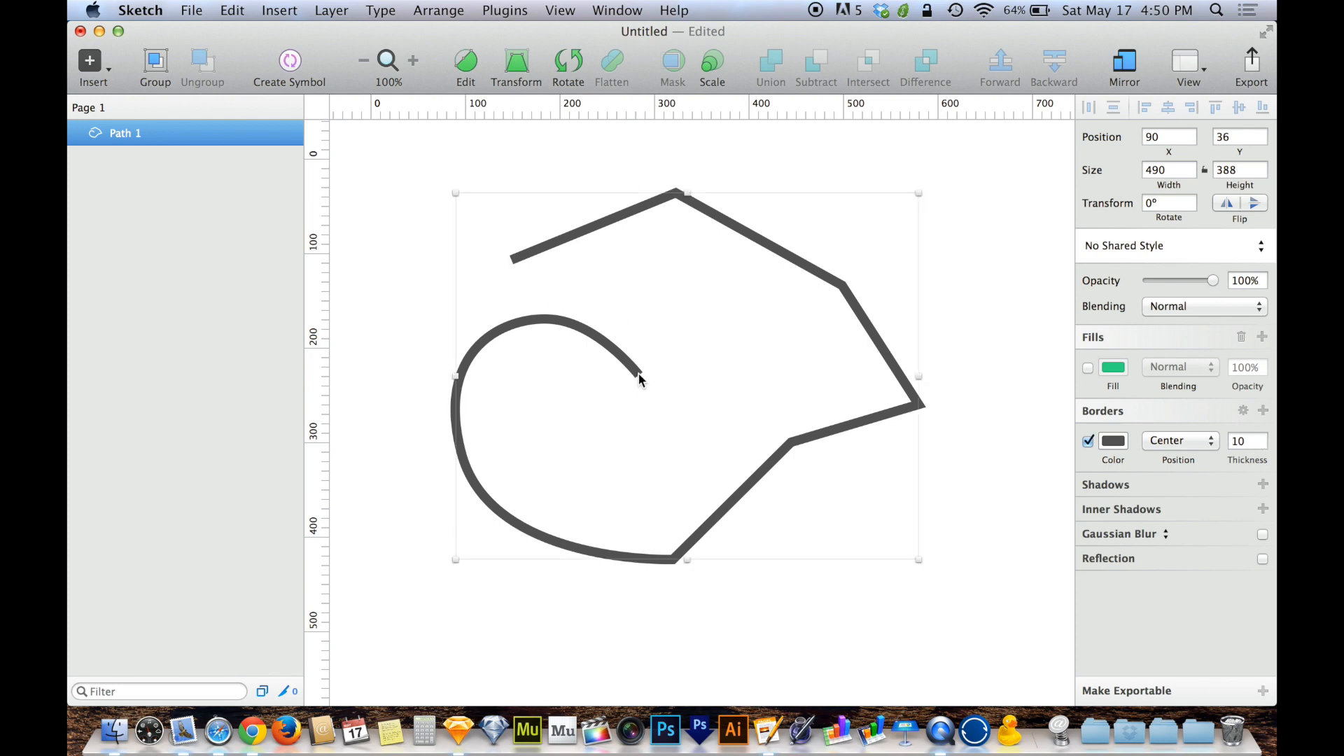
{"action": "mouse_move", "coordinate": [647, 385]}
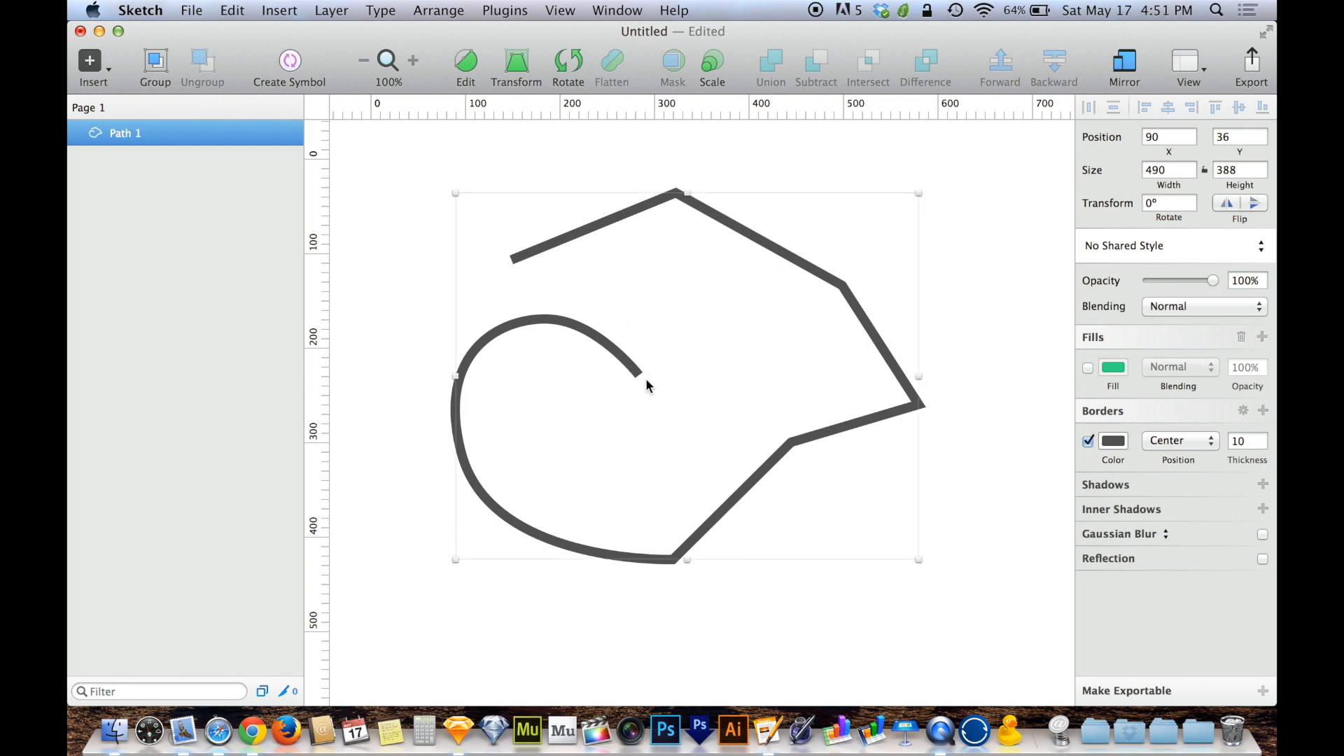
{"action": "mouse_move", "coordinate": [1083, 402]}
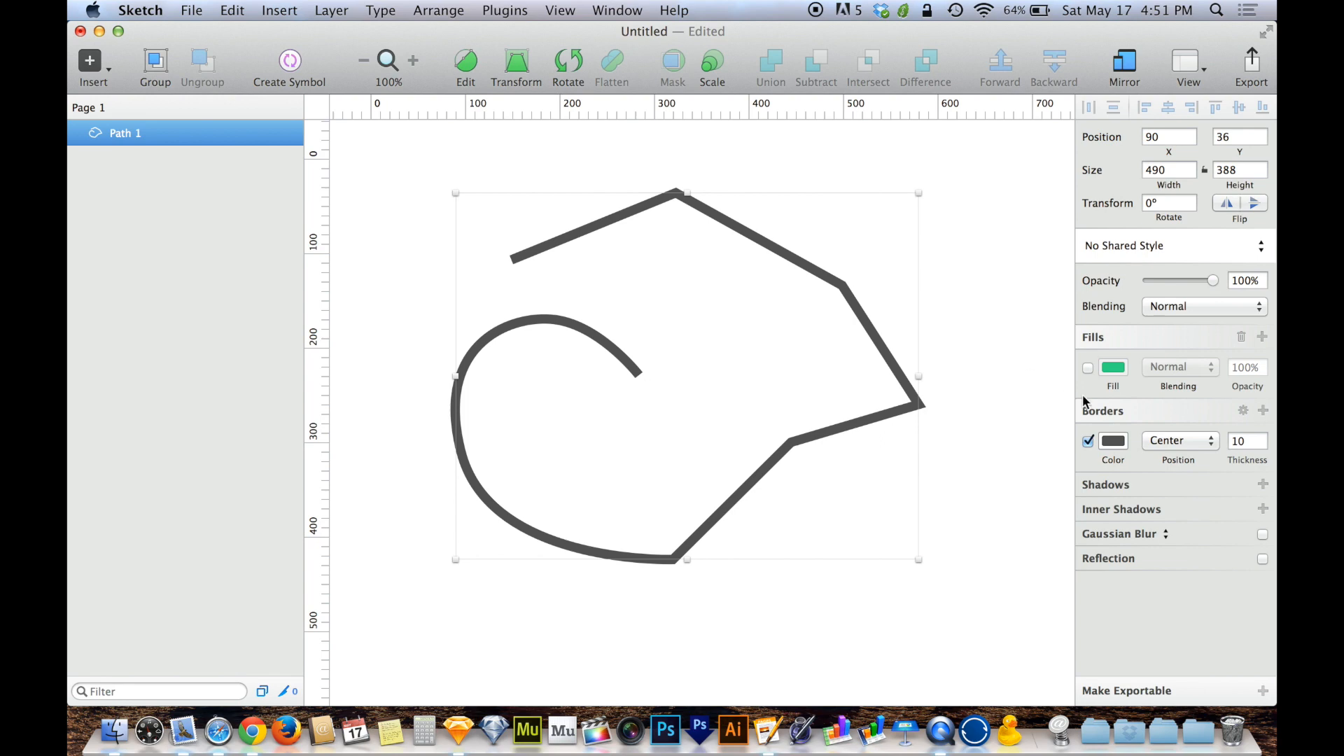
{"action": "mouse_move", "coordinate": [1242, 420]}
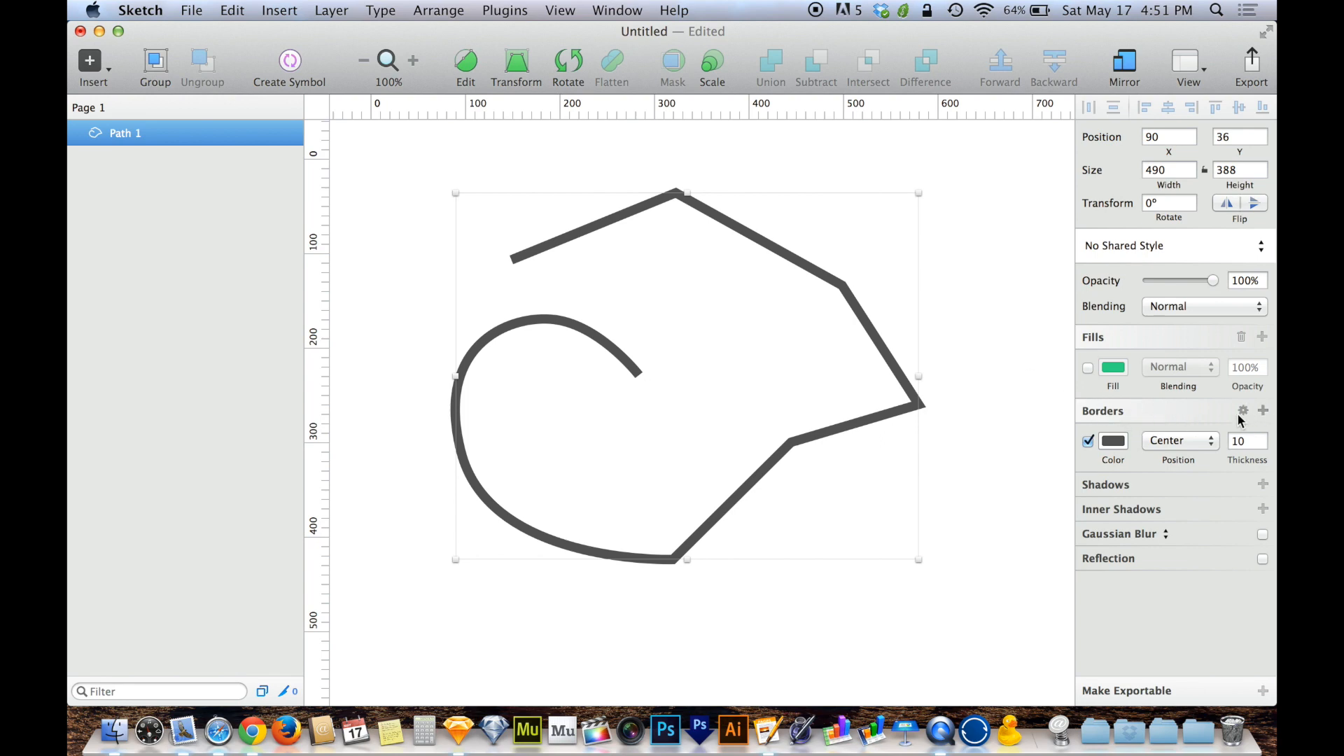
{"action": "left_click", "coordinate": [1241, 411]}
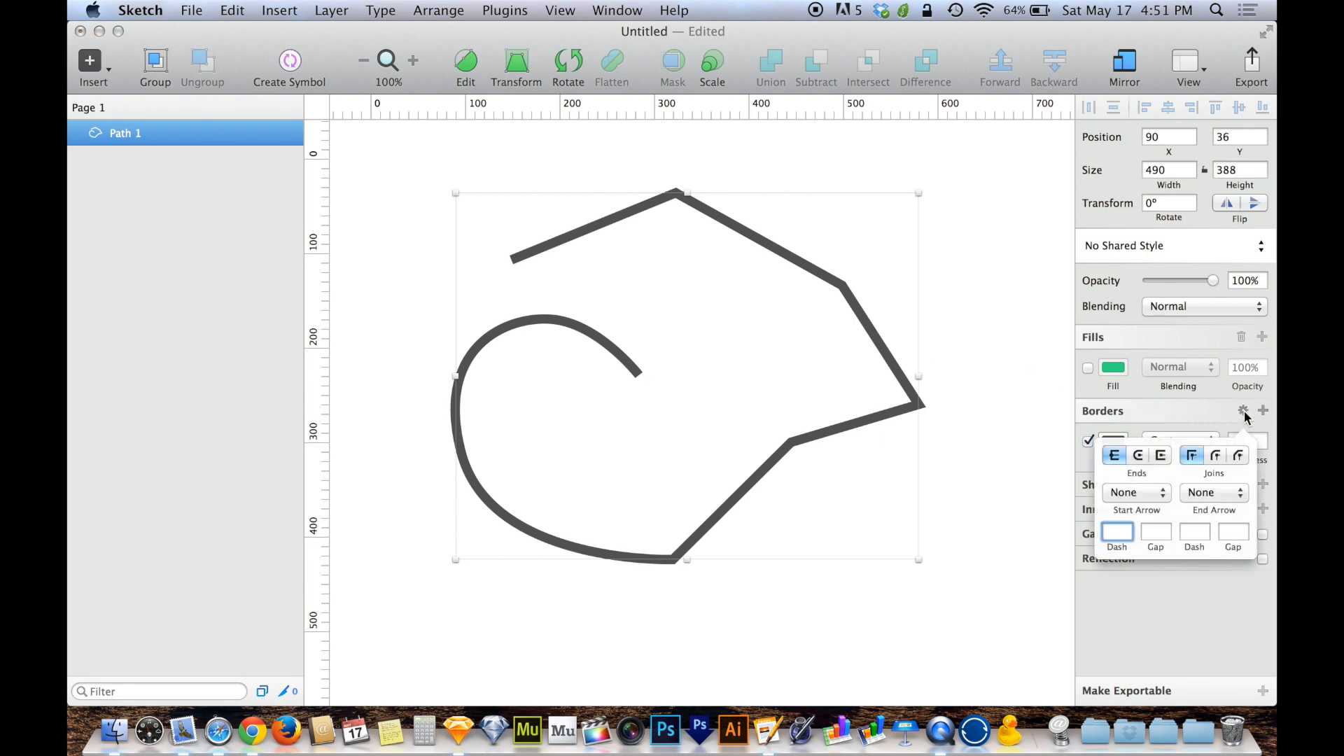
{"action": "left_click", "coordinate": [1137, 454]}
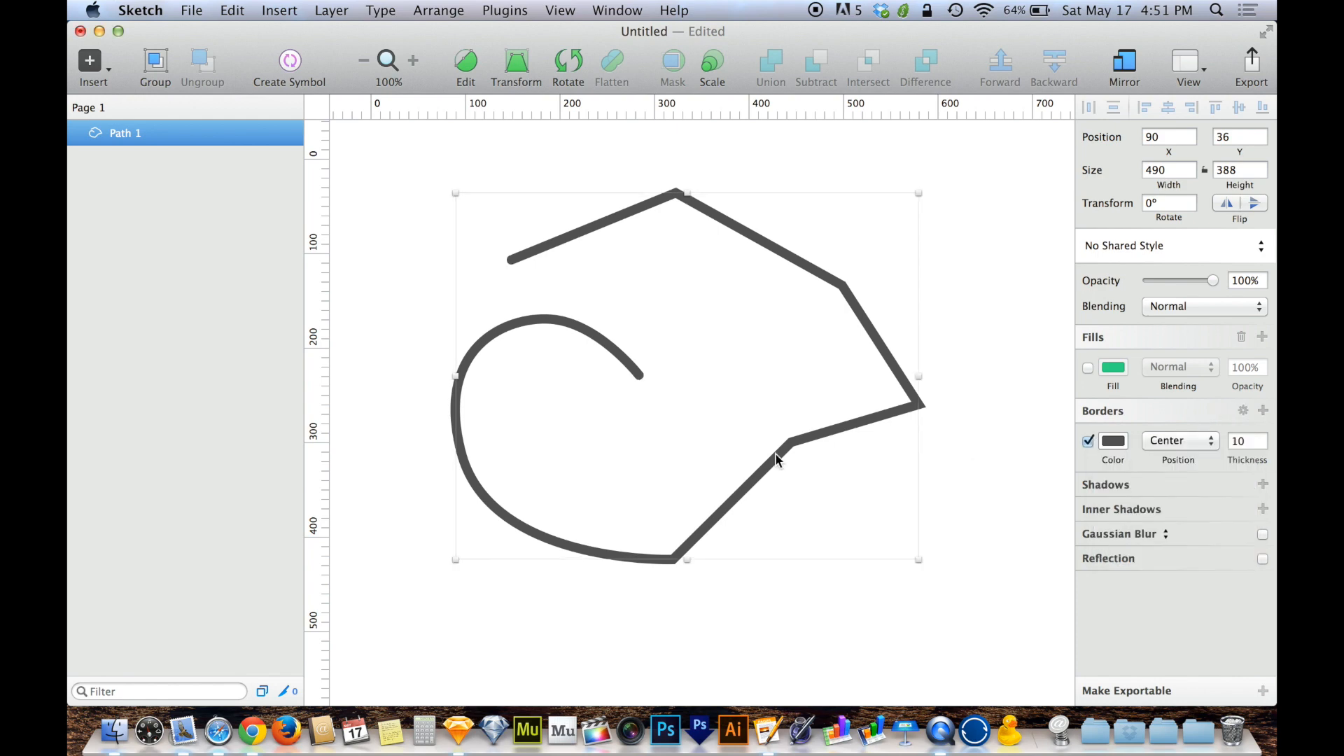
{"action": "mouse_move", "coordinate": [636, 376]}
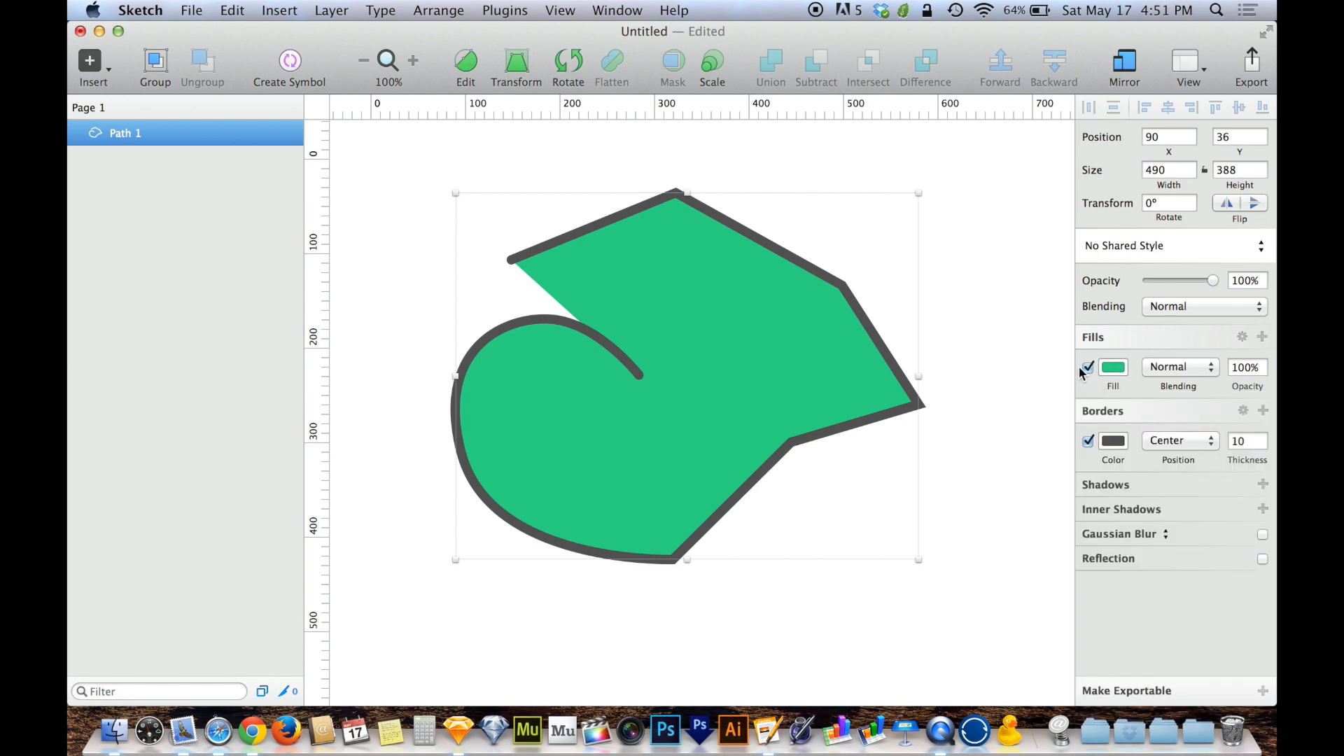
{"action": "left_click", "coordinate": [1088, 366]}
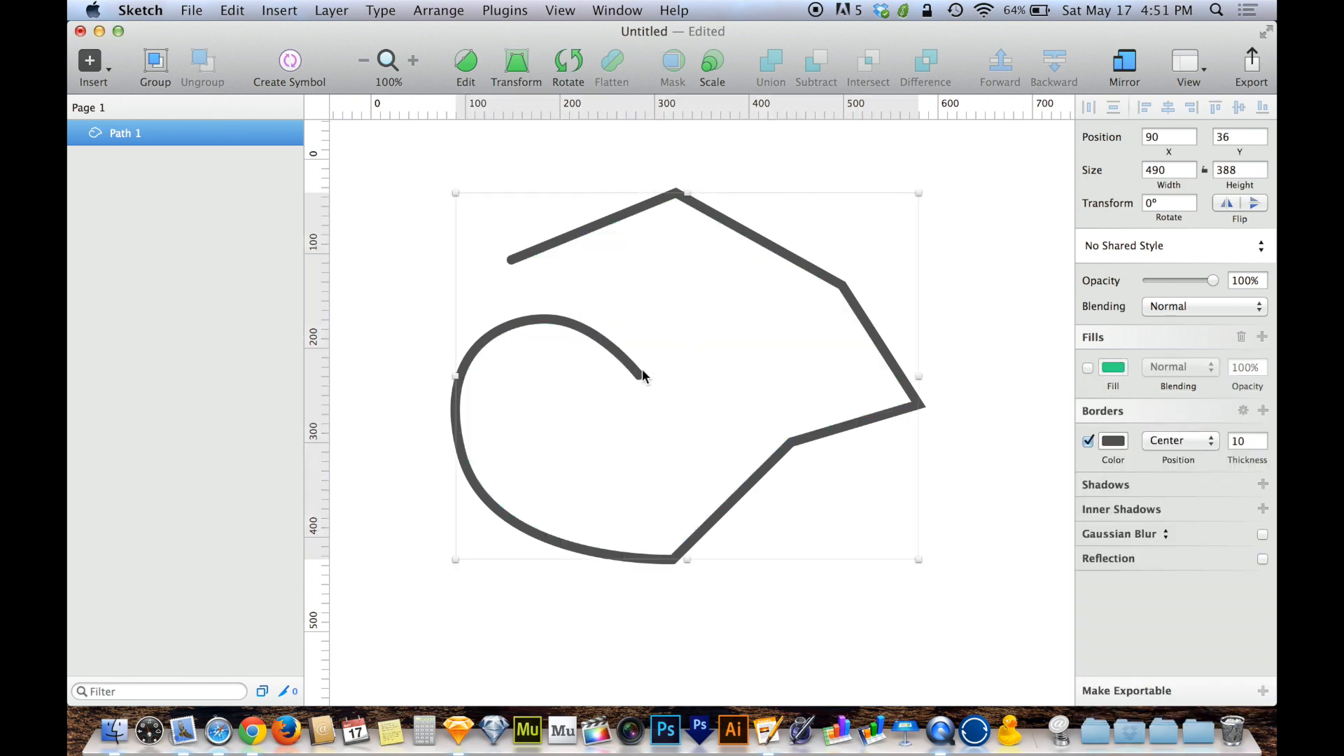
{"action": "mouse_move", "coordinate": [695, 384]}
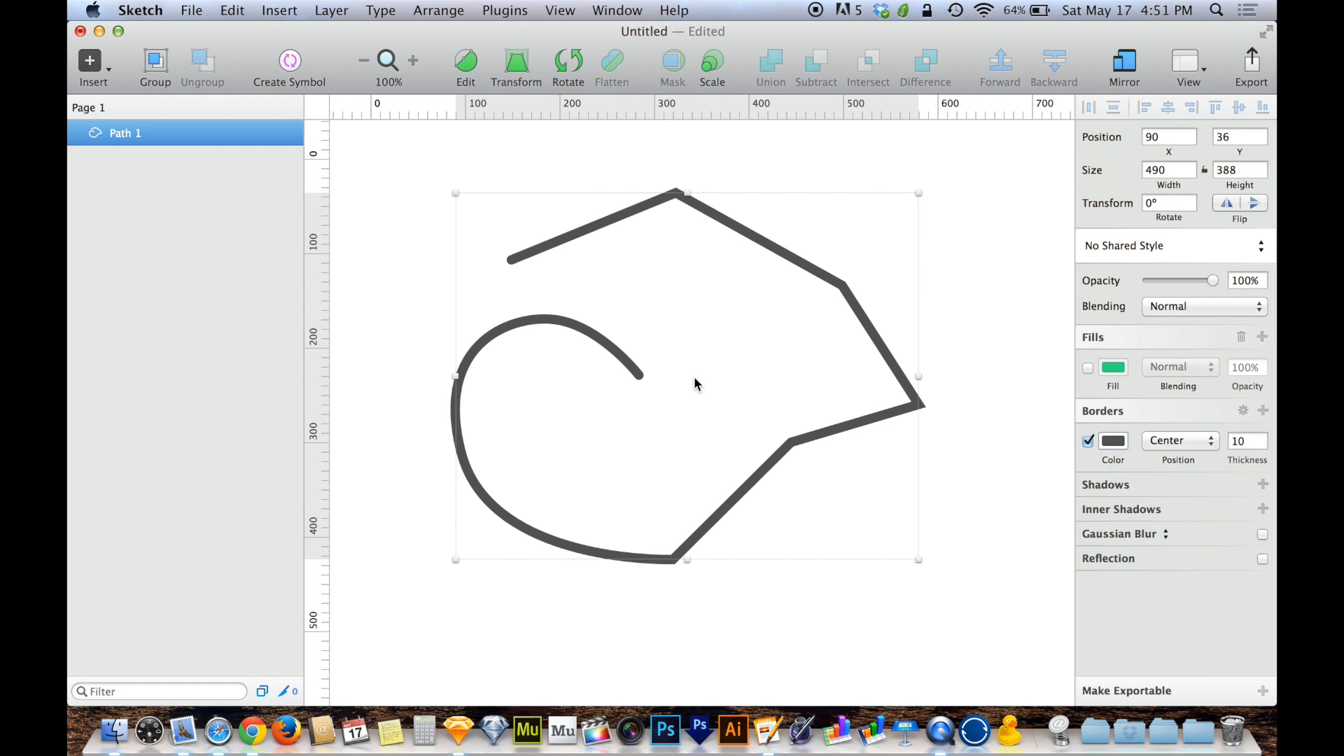
Edit the path, add a curved point from its open end and close it into one shape.
{"action": "left_click", "coordinate": [465, 68]}
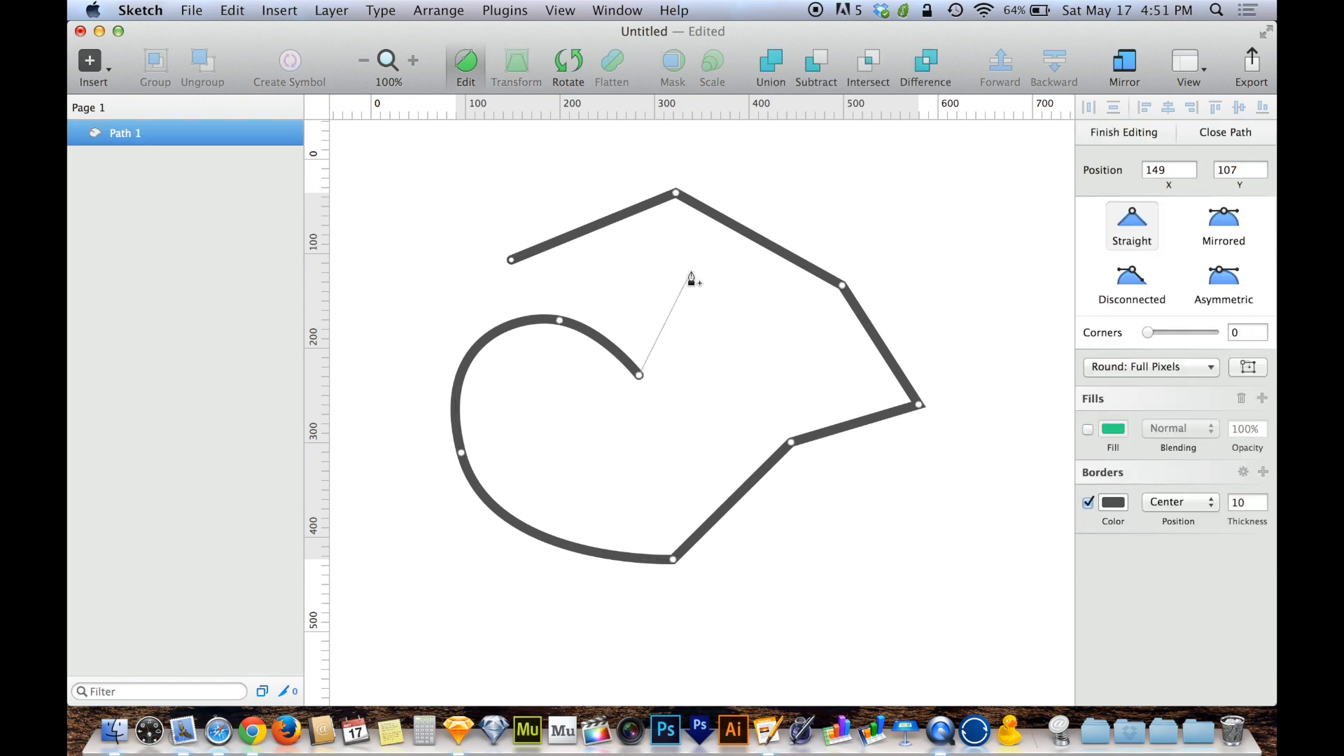
{"action": "mouse_move", "coordinate": [704, 326]}
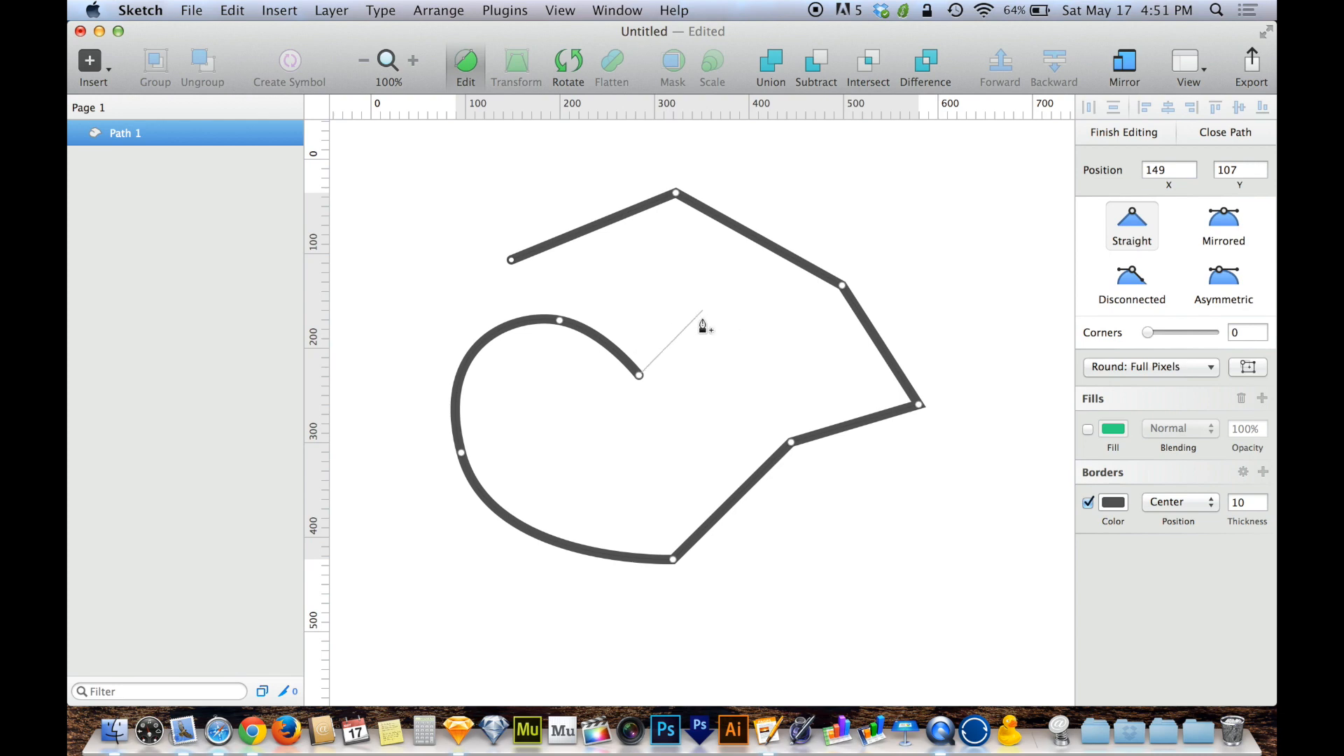
{"action": "mouse_move", "coordinate": [512, 263]}
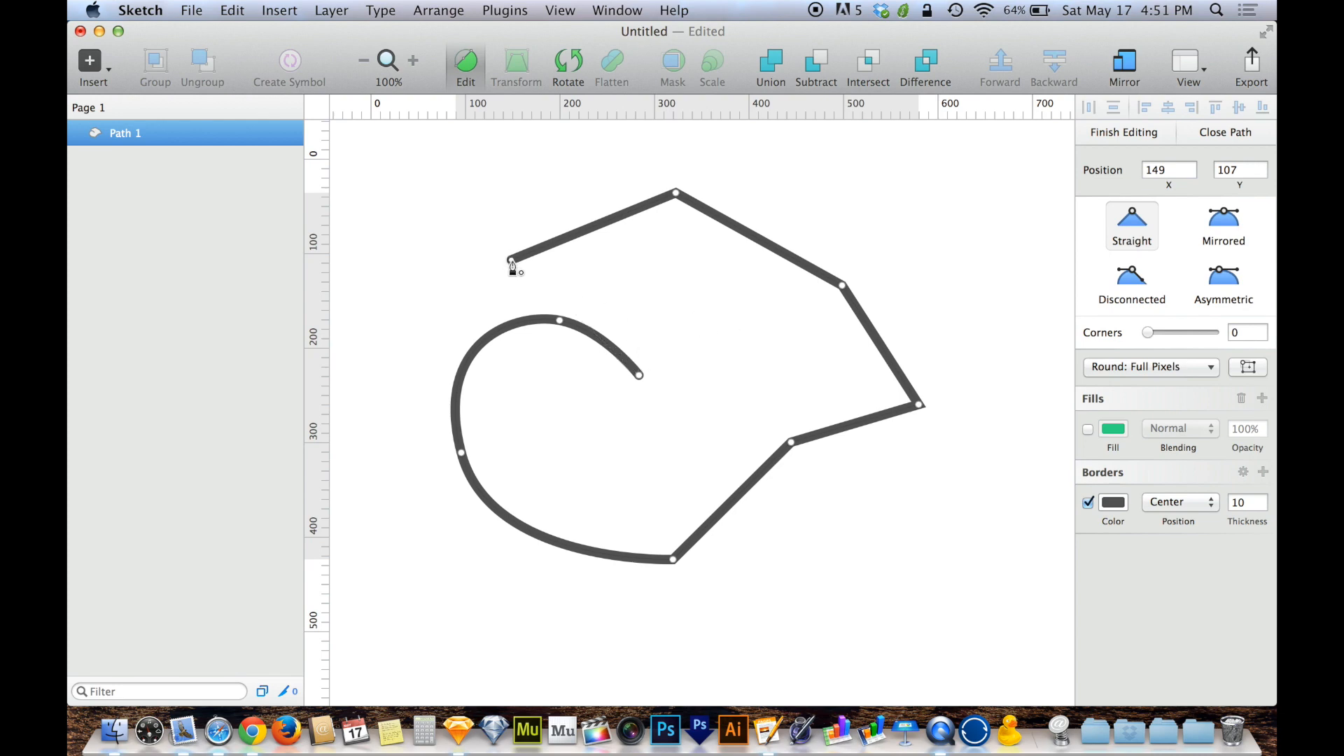
{"action": "mouse_move", "coordinate": [556, 285]}
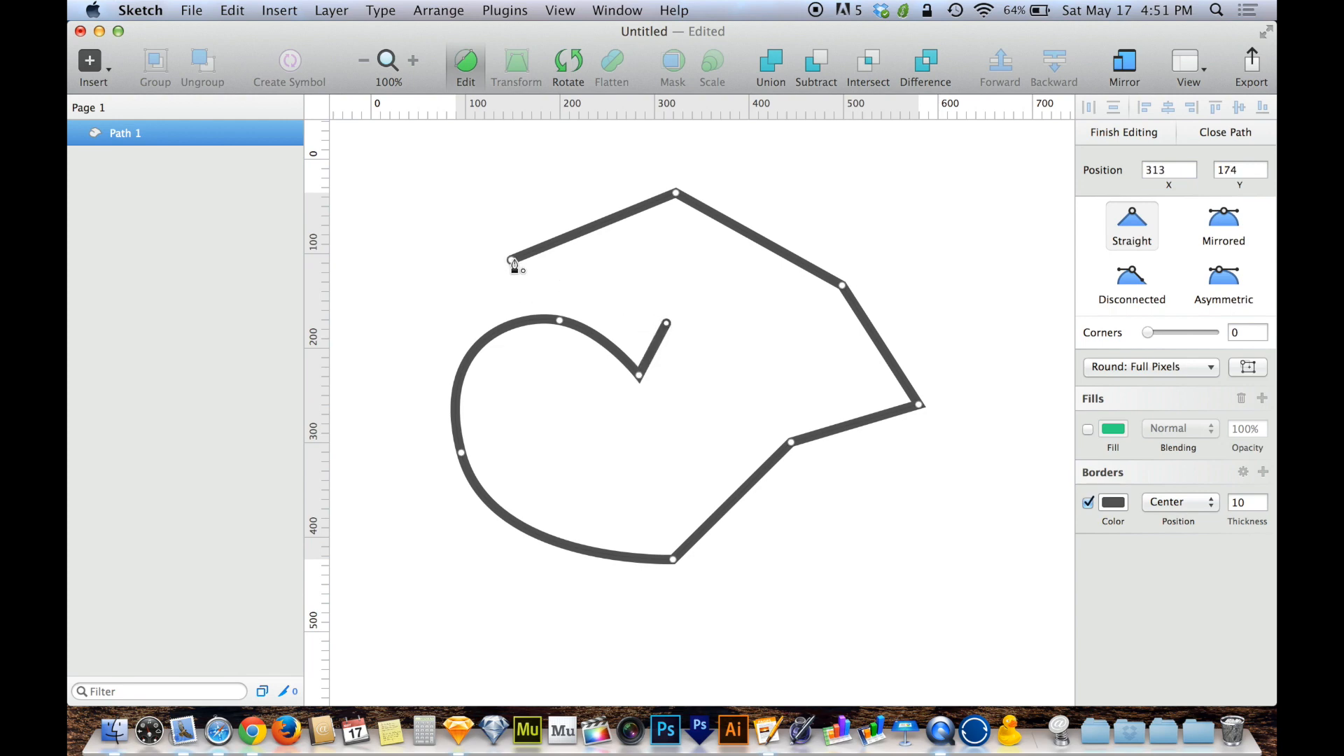
{"action": "left_click_drag", "start_coordinate": [513, 262], "coordinate": [512, 226]}
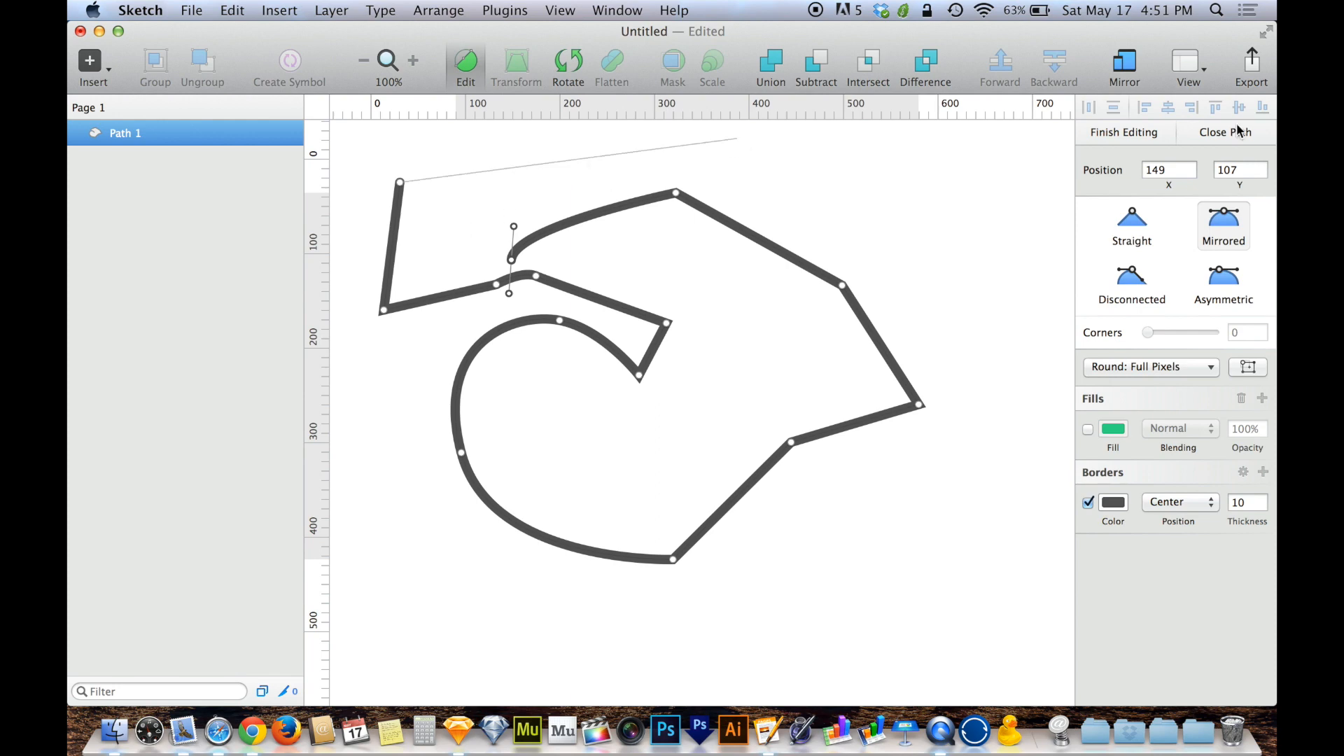
{"action": "mouse_move", "coordinate": [1238, 140]}
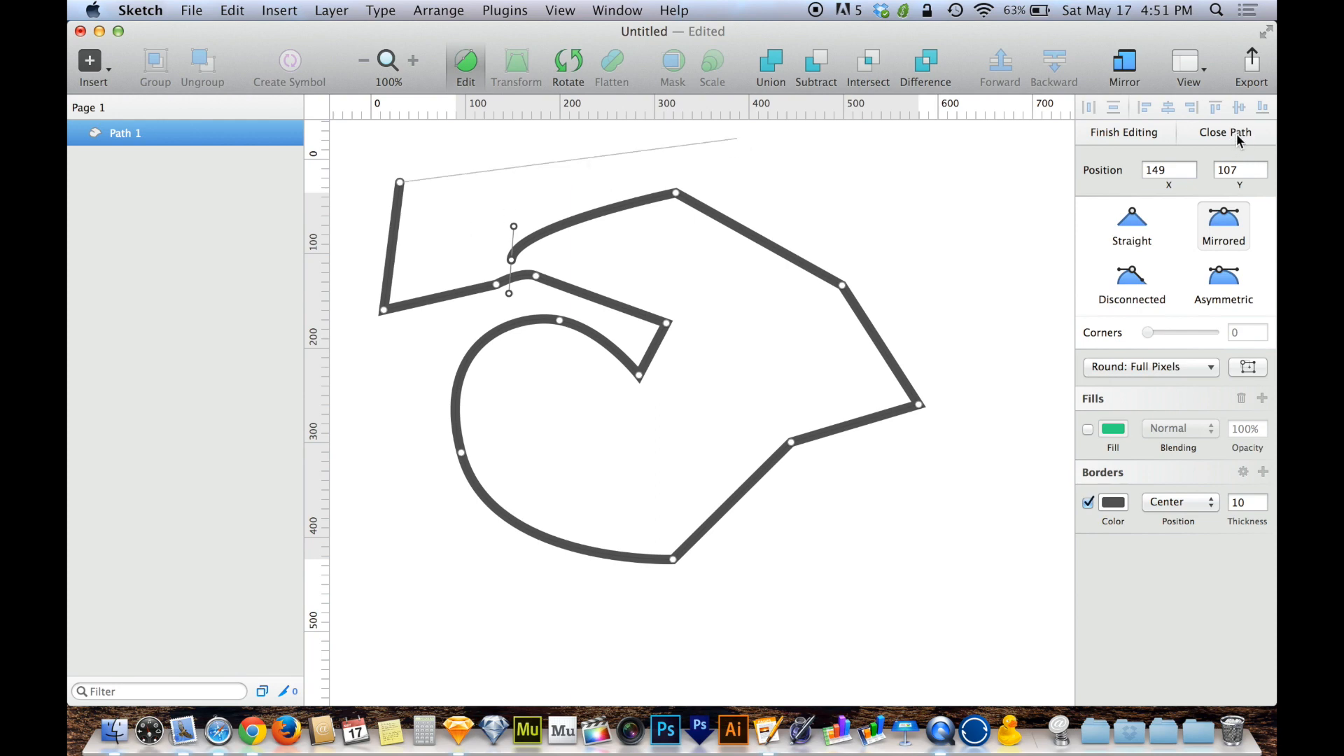
{"action": "left_click", "coordinate": [1122, 131]}
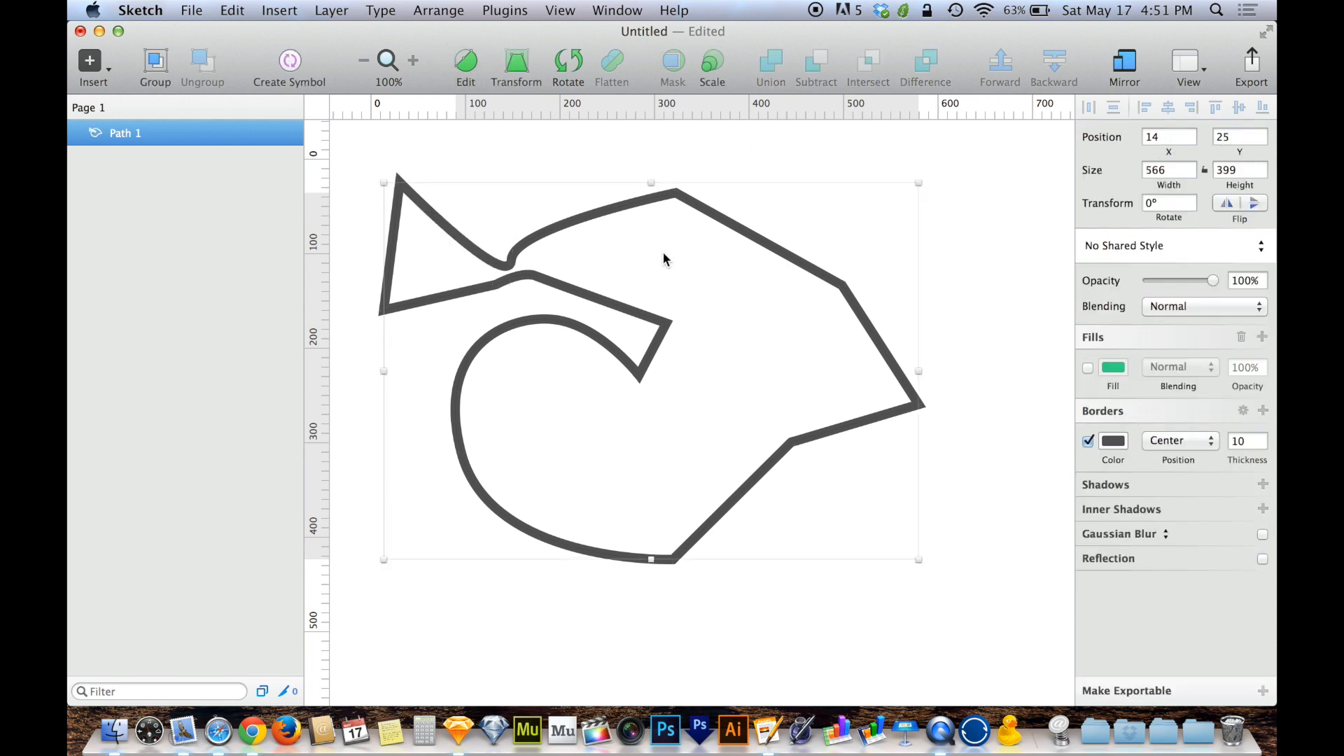
{"action": "mouse_move", "coordinate": [622, 260]}
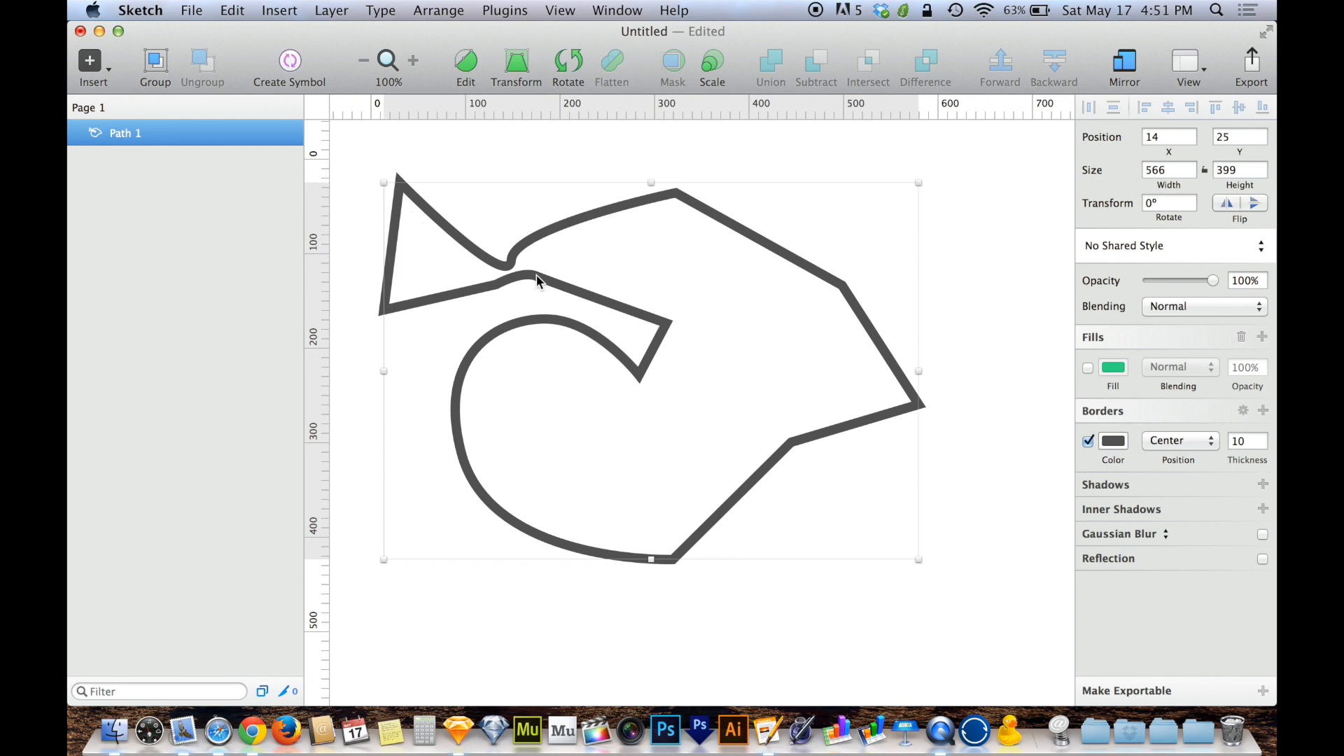
{"action": "mouse_move", "coordinate": [549, 238]}
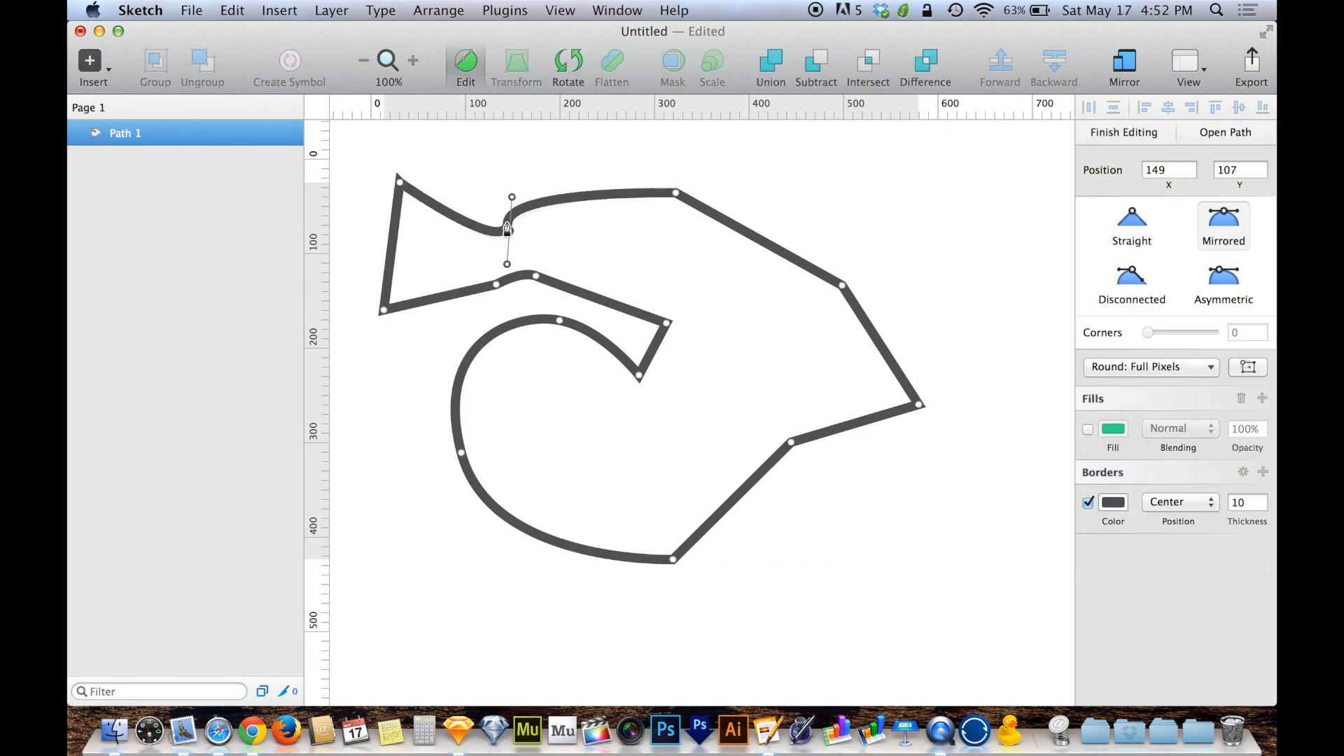
Drag away the extra points on the left spike and top-left corner to simplify the outline.
{"action": "left_click_drag", "start_coordinate": [506, 228], "coordinate": [521, 224]}
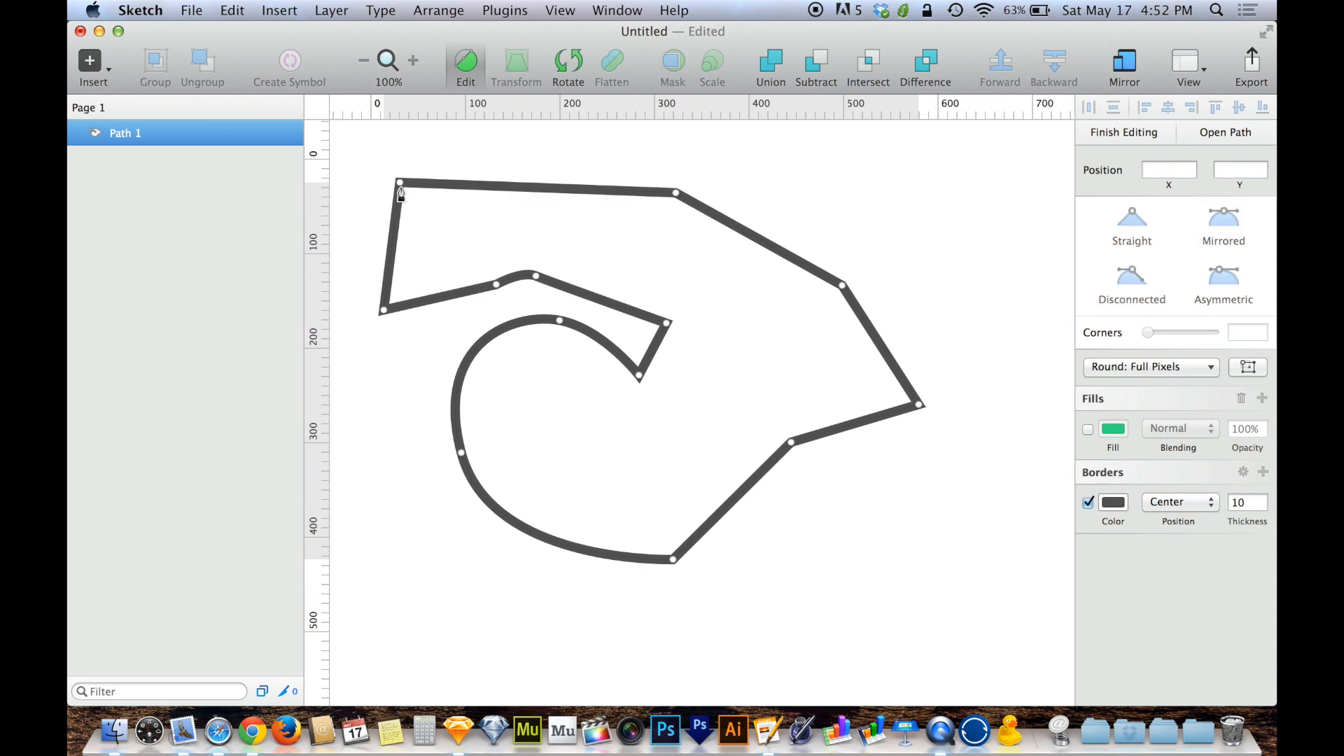
{"action": "left_click_drag", "start_coordinate": [401, 185], "coordinate": [384, 311]}
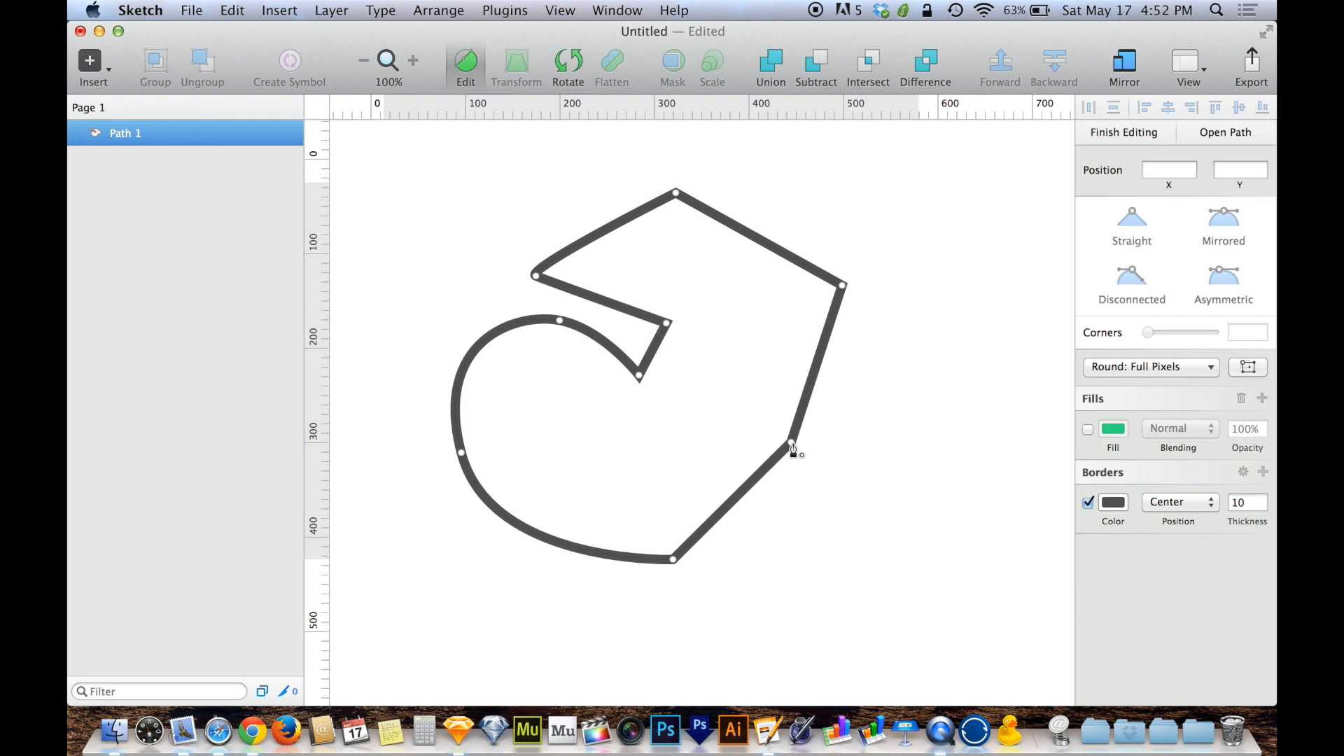
Cycle the lower-right point between Straight, Mirrored and Asymmetric, ending Mirrored.
{"action": "left_click", "coordinate": [792, 447]}
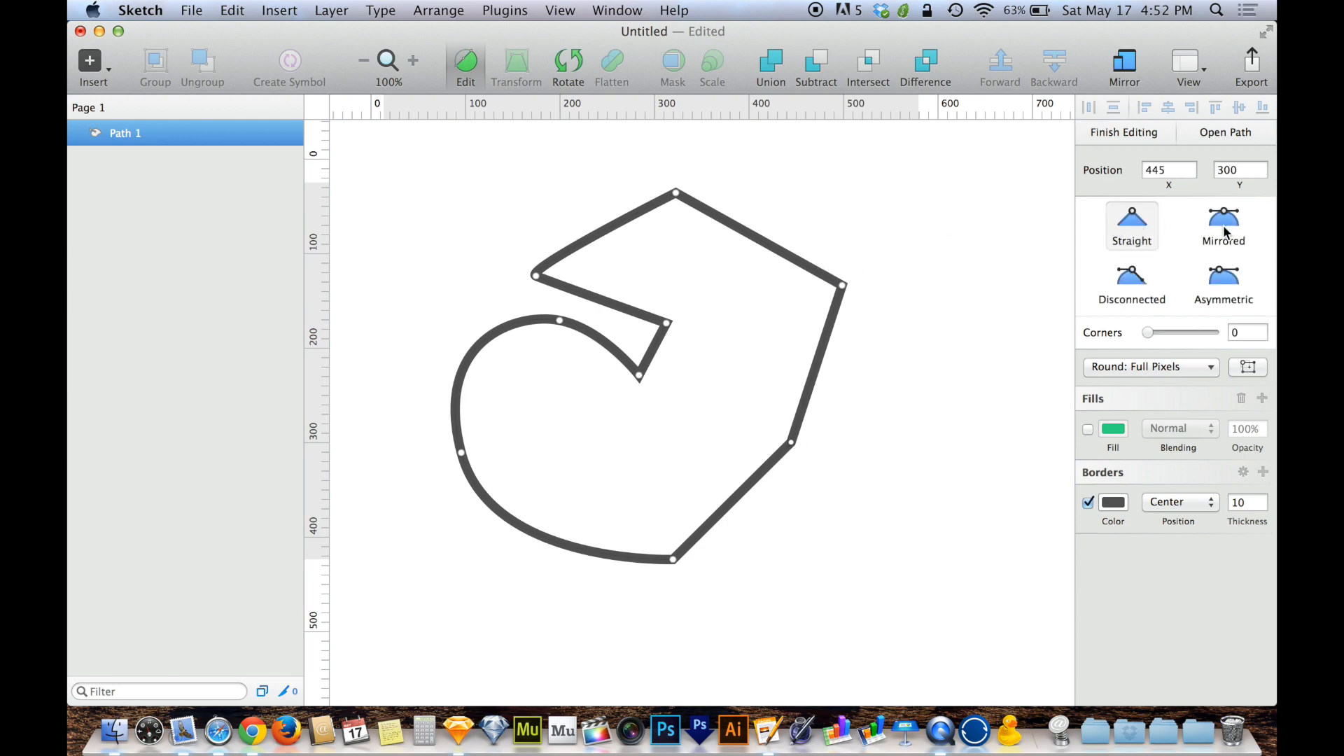
{"action": "left_click", "coordinate": [1131, 226]}
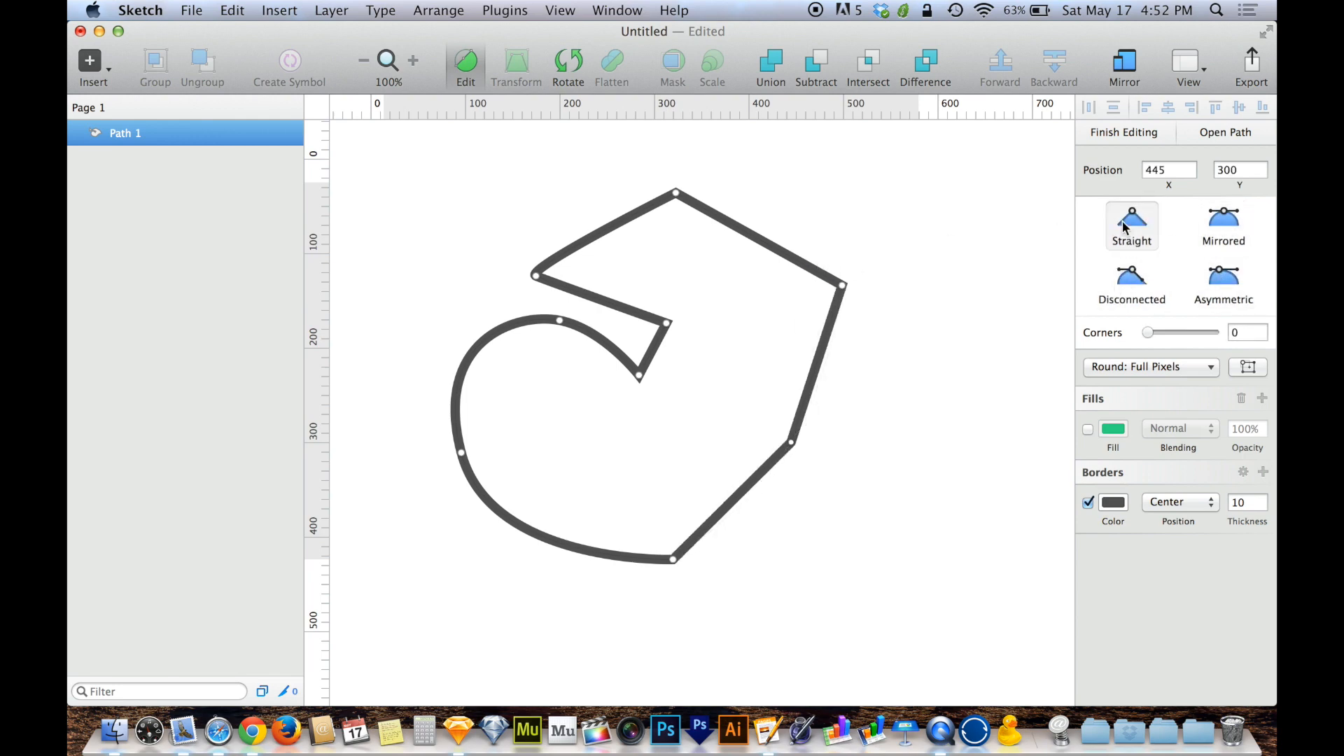
{"action": "left_click", "coordinate": [1224, 223]}
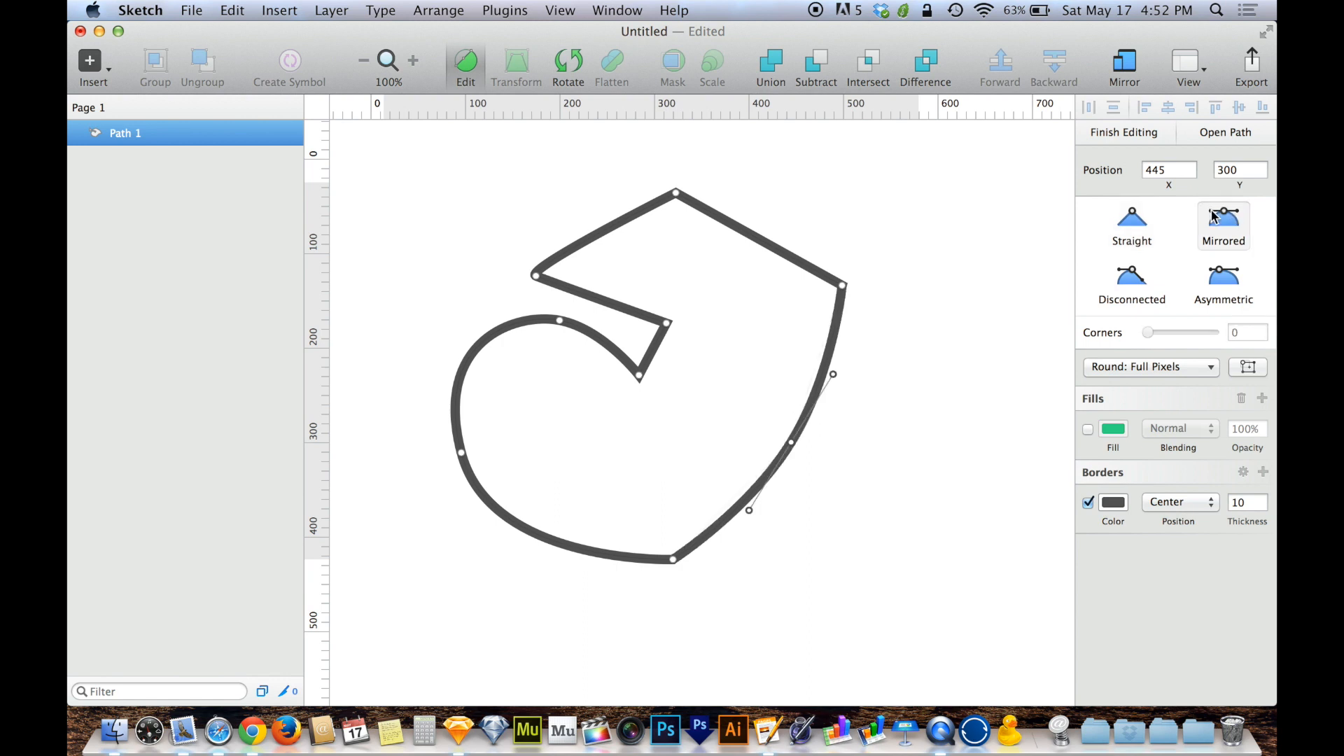
{"action": "left_click", "coordinate": [1224, 274]}
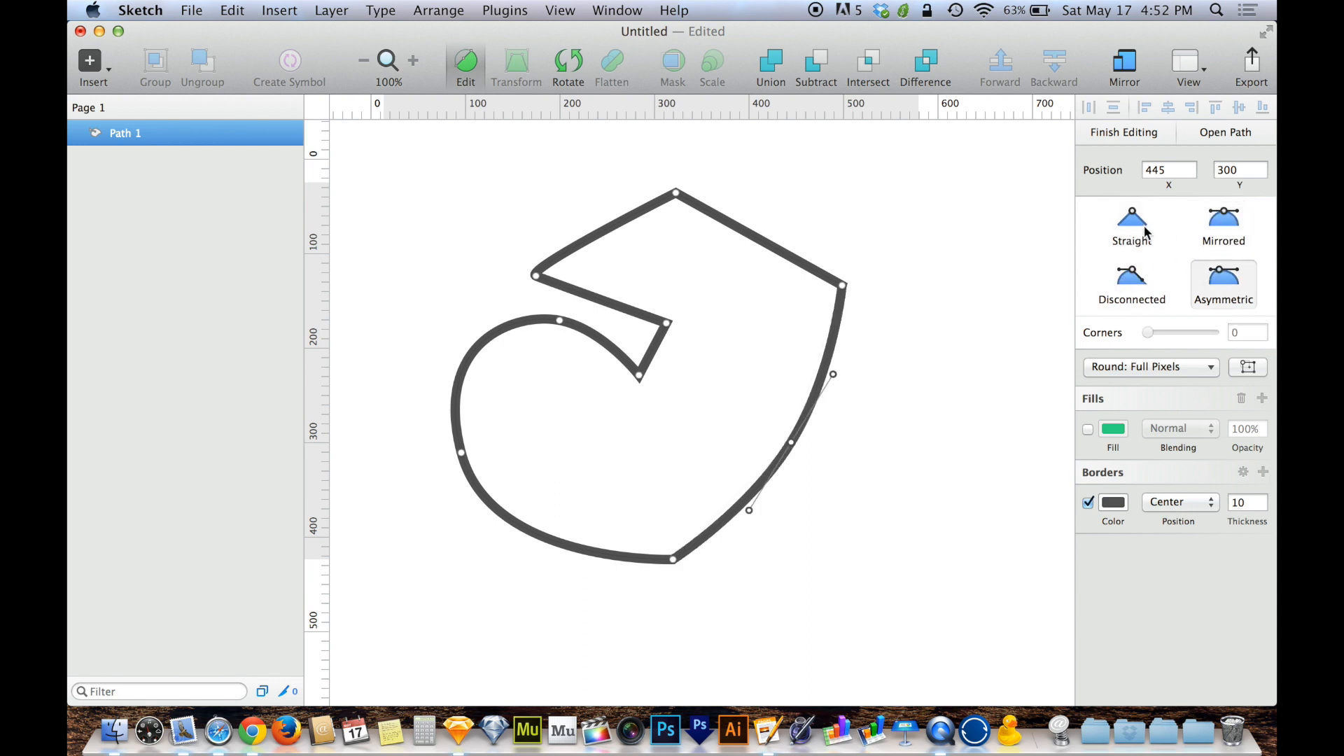
{"action": "left_click", "coordinate": [1131, 226]}
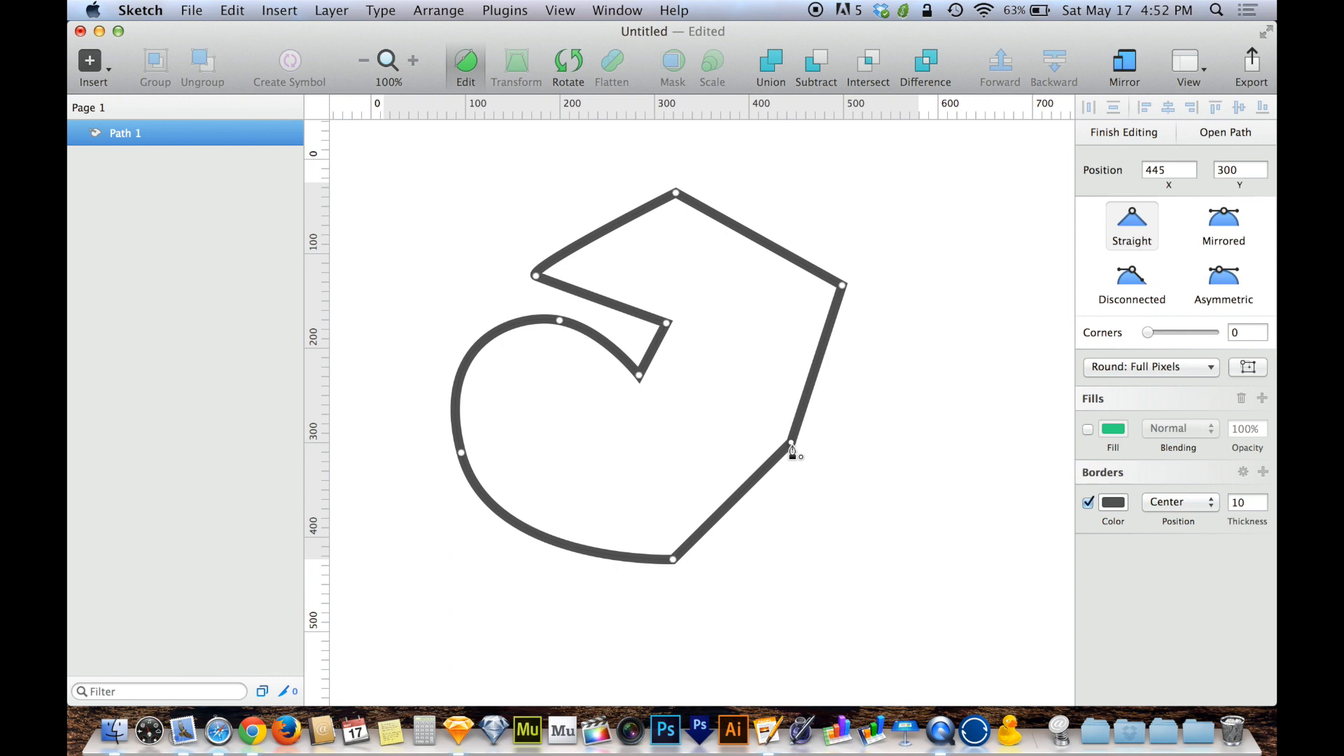
{"action": "left_click", "coordinate": [1222, 224]}
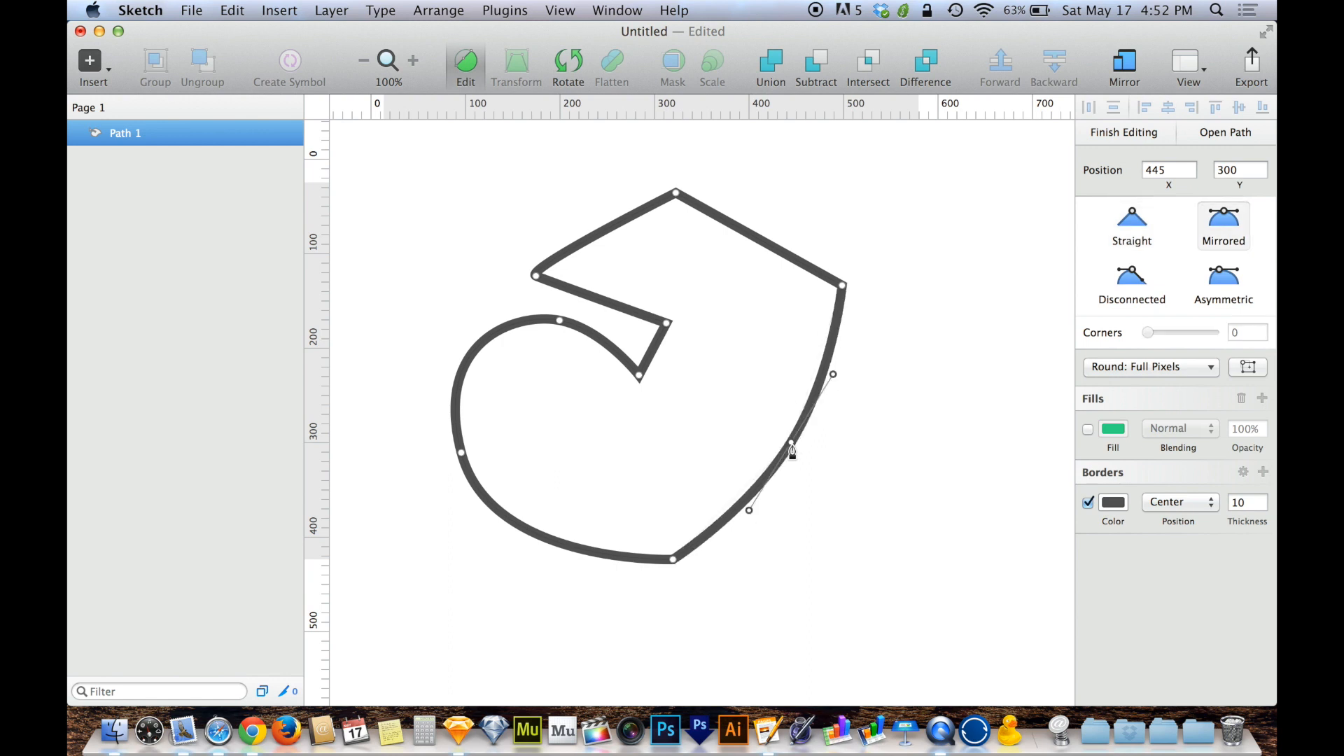
Move the lower-right point outward, set it Mirrored, and bring it back up the right edge.
{"action": "left_click_drag", "start_coordinate": [792, 449], "coordinate": [922, 514]}
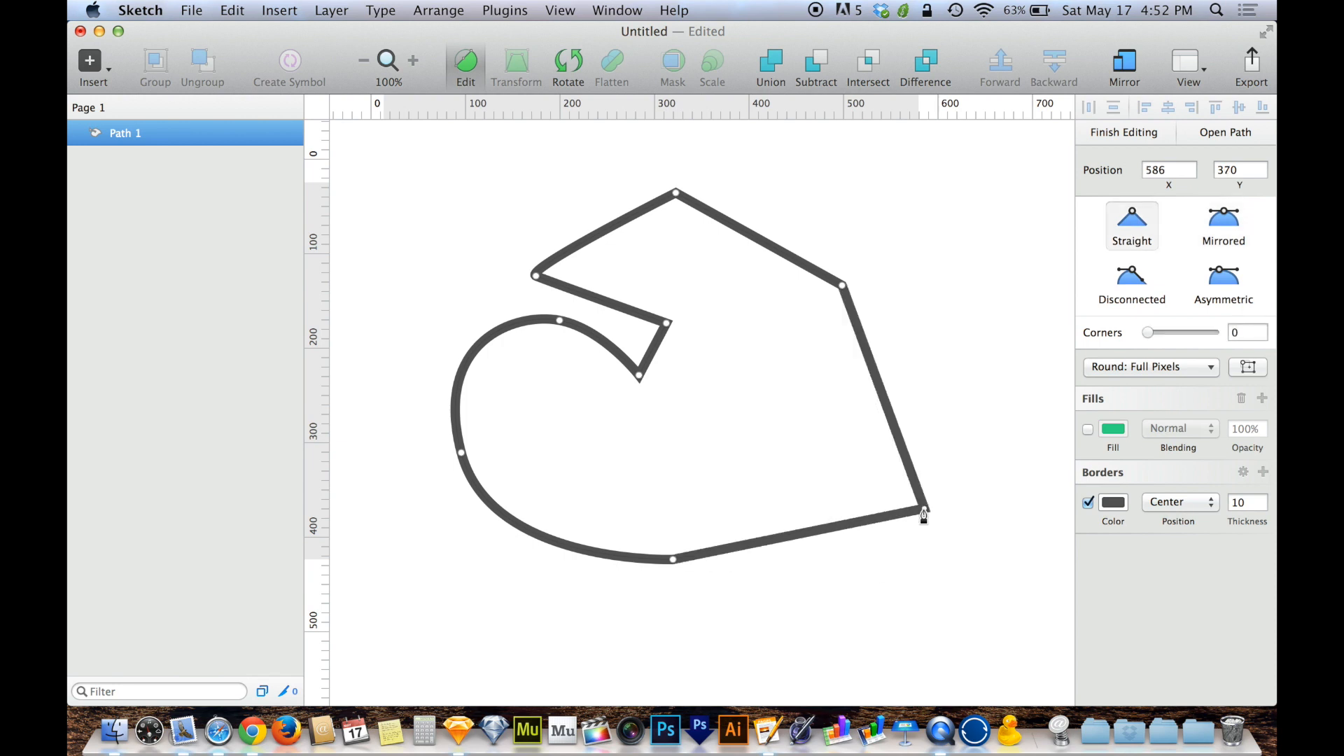
{"action": "left_click", "coordinate": [1223, 222]}
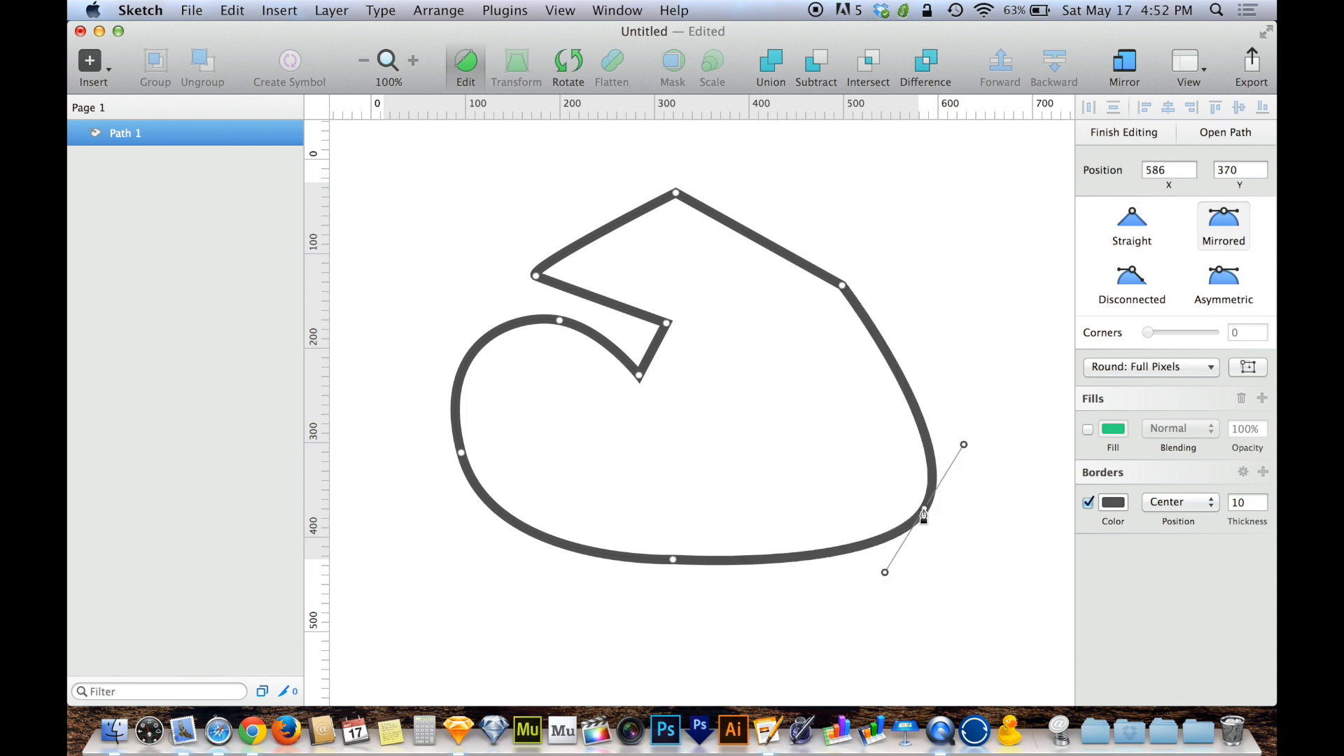
{"action": "left_click_drag", "start_coordinate": [924, 517], "coordinate": [778, 431]}
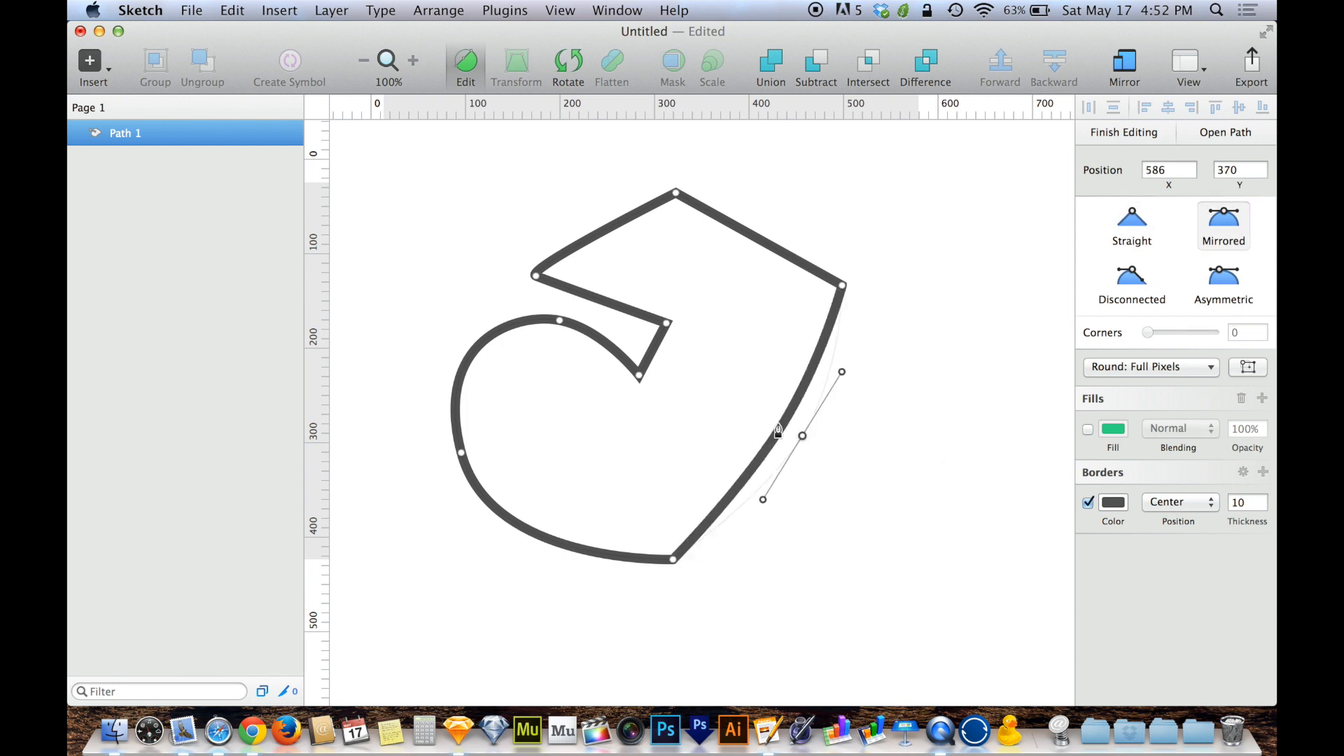